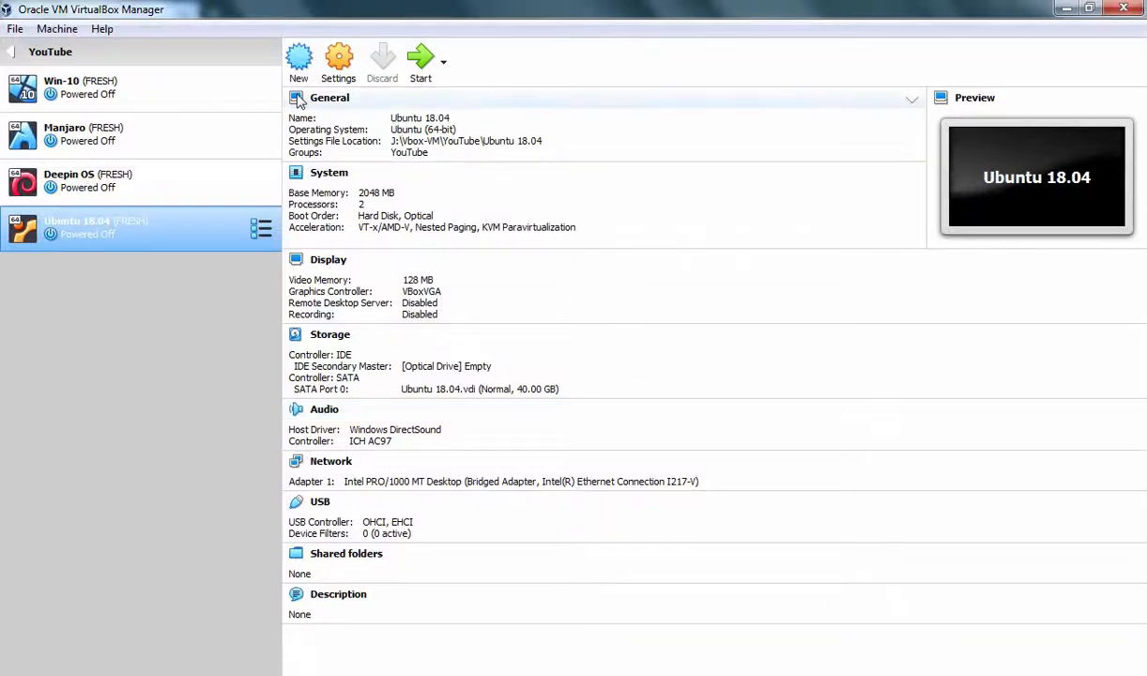
# Create a new Linux Ubuntu 64-bit machine named MINT-19.1 with 2048 MB memory.
pyautogui.click(298, 59)
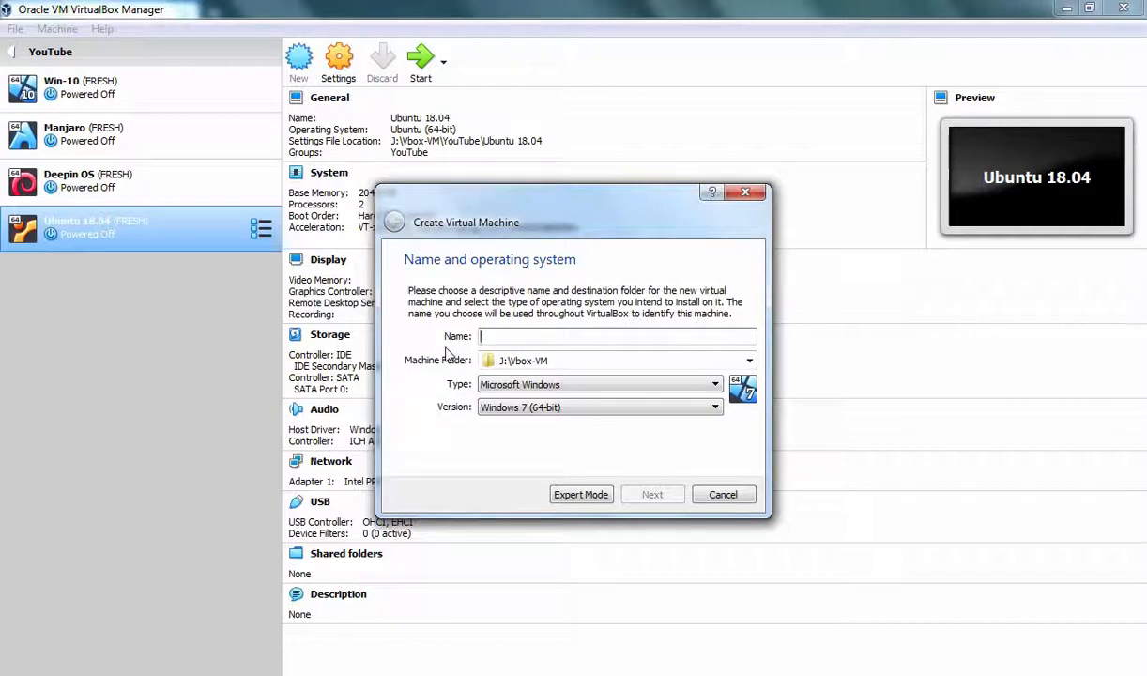
pyautogui.write('MINT-19.1')
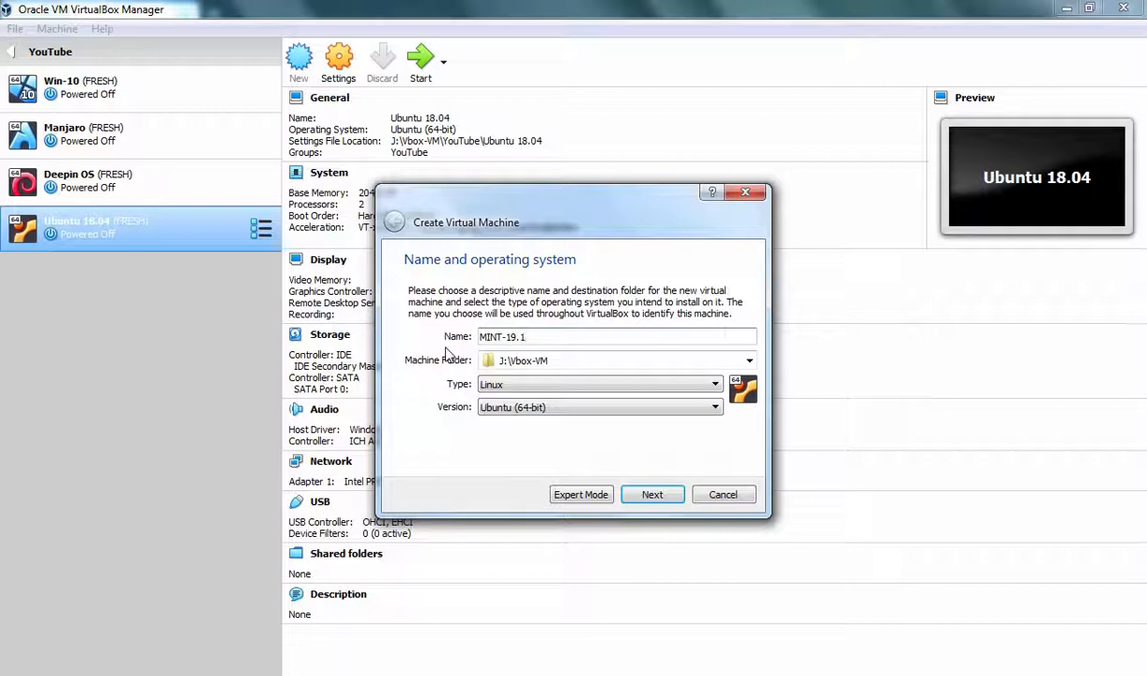
pyautogui.moveTo(443, 379)
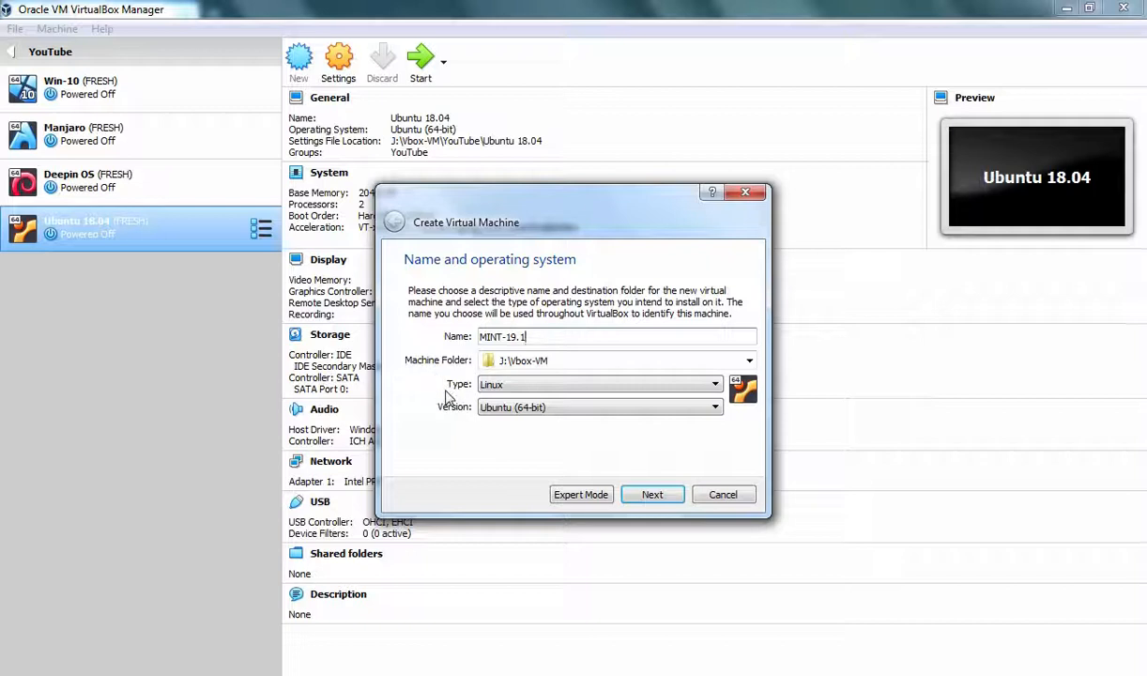
pyautogui.moveTo(451, 424)
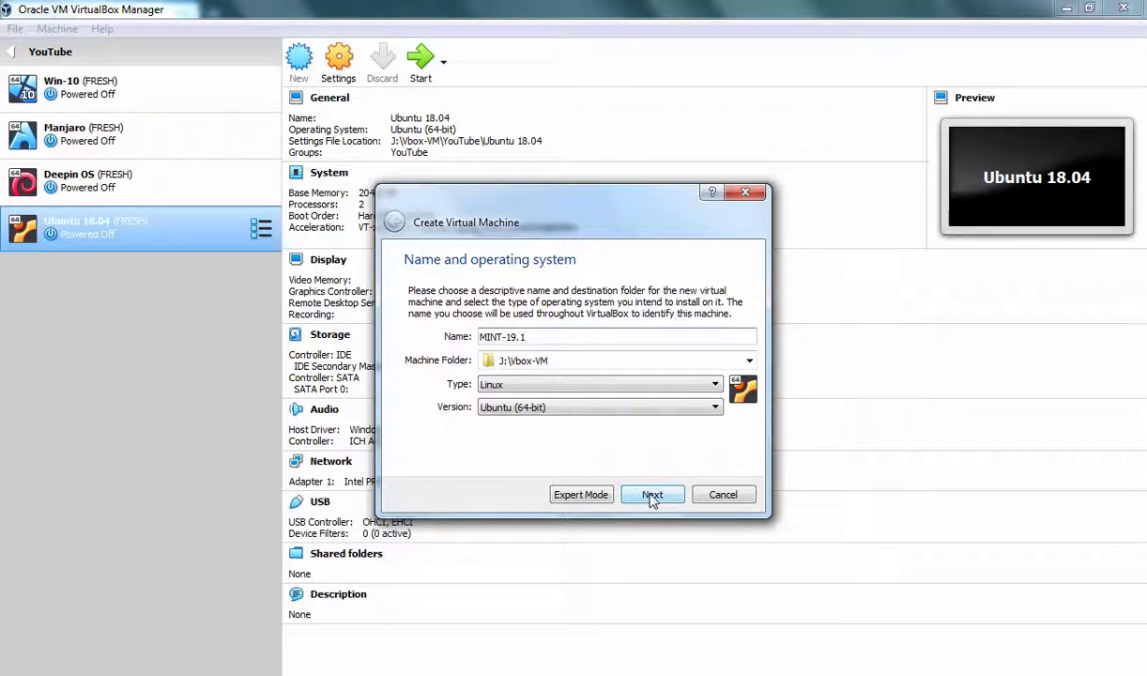
pyautogui.click(653, 496)
pyautogui.write('2048')
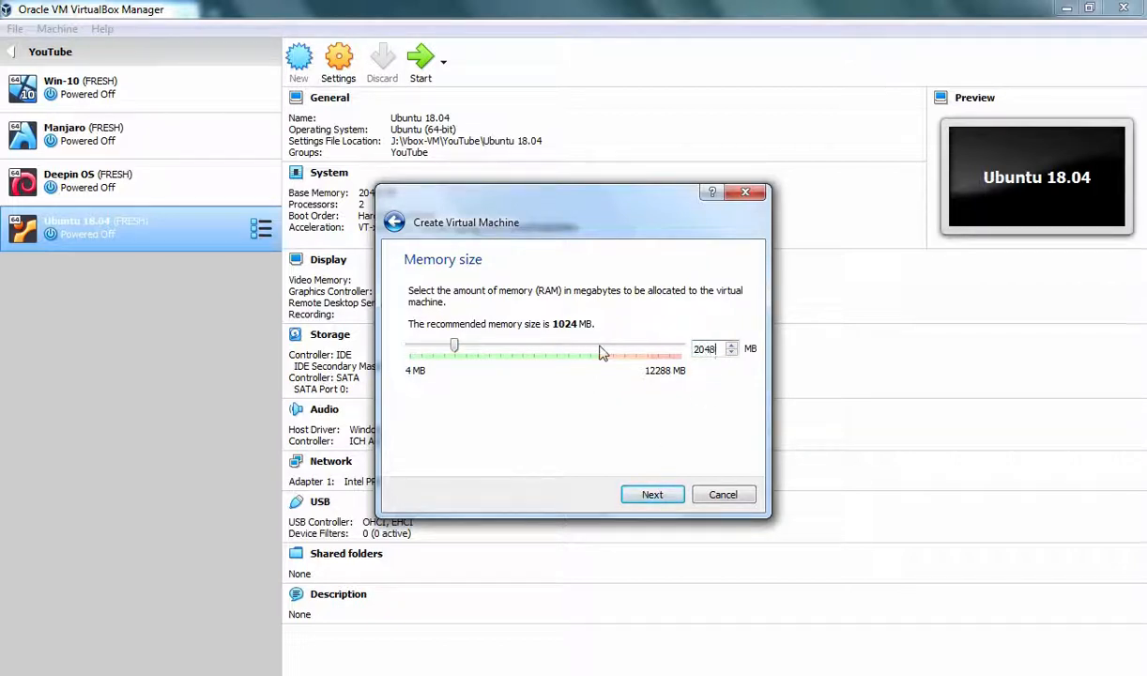
pyautogui.click(654, 496)
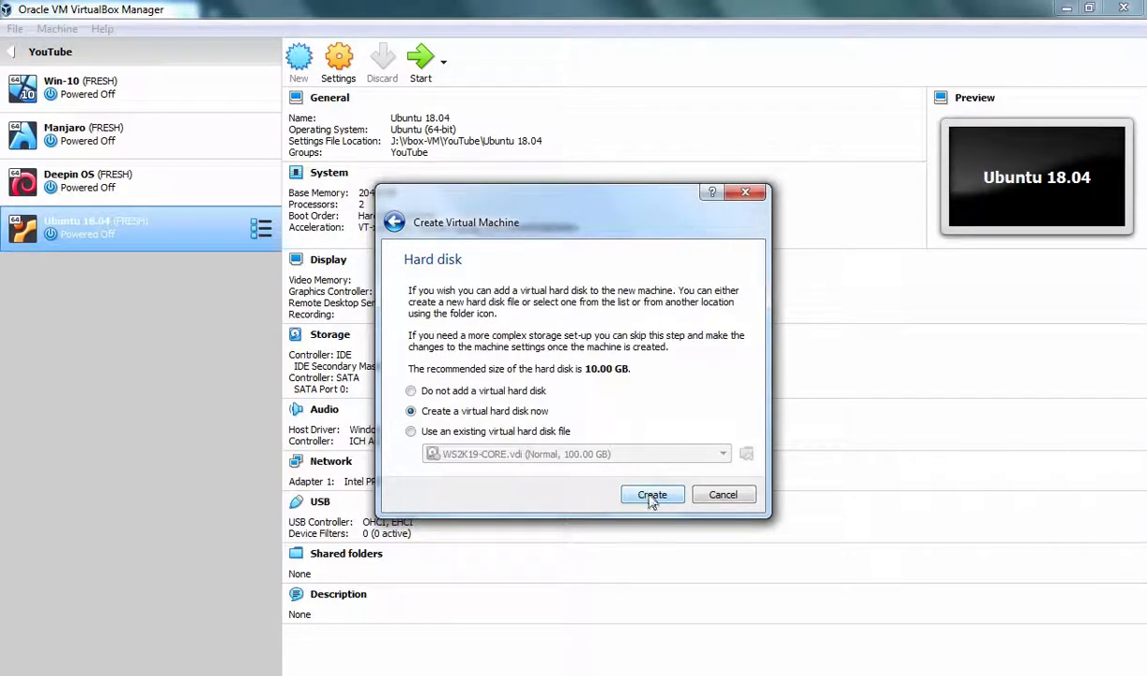
# Give MINT-19.1 a new 50 GB VDI virtual hard disk and finish creating it.
pyautogui.click(653, 495)
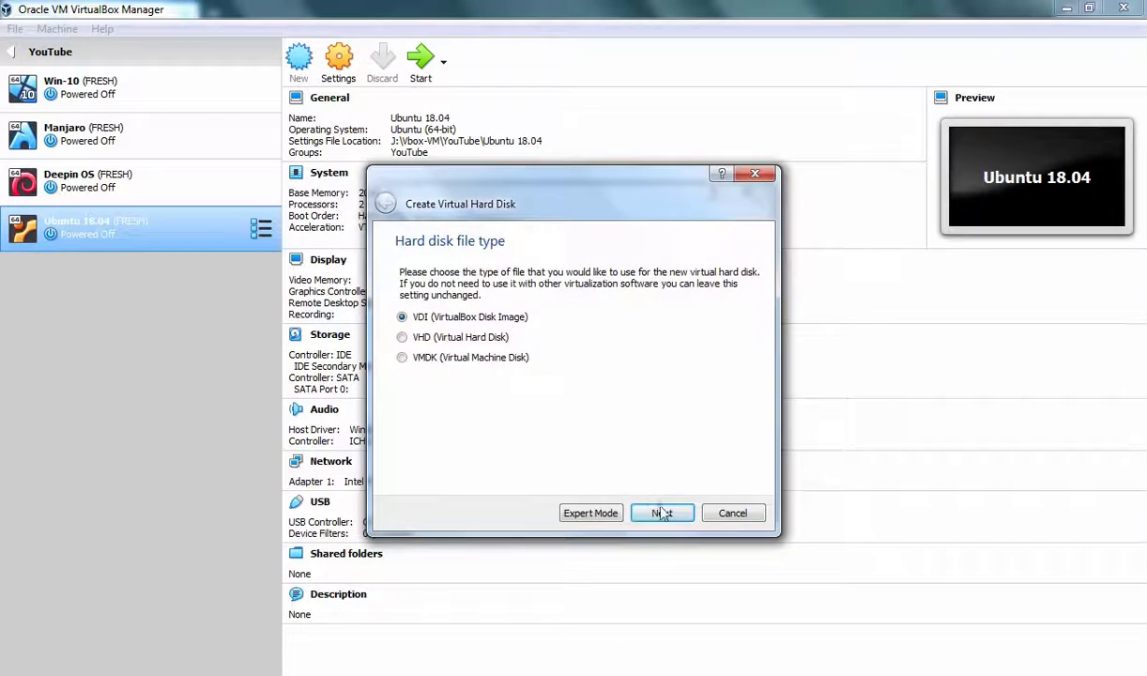
pyautogui.click(661, 513)
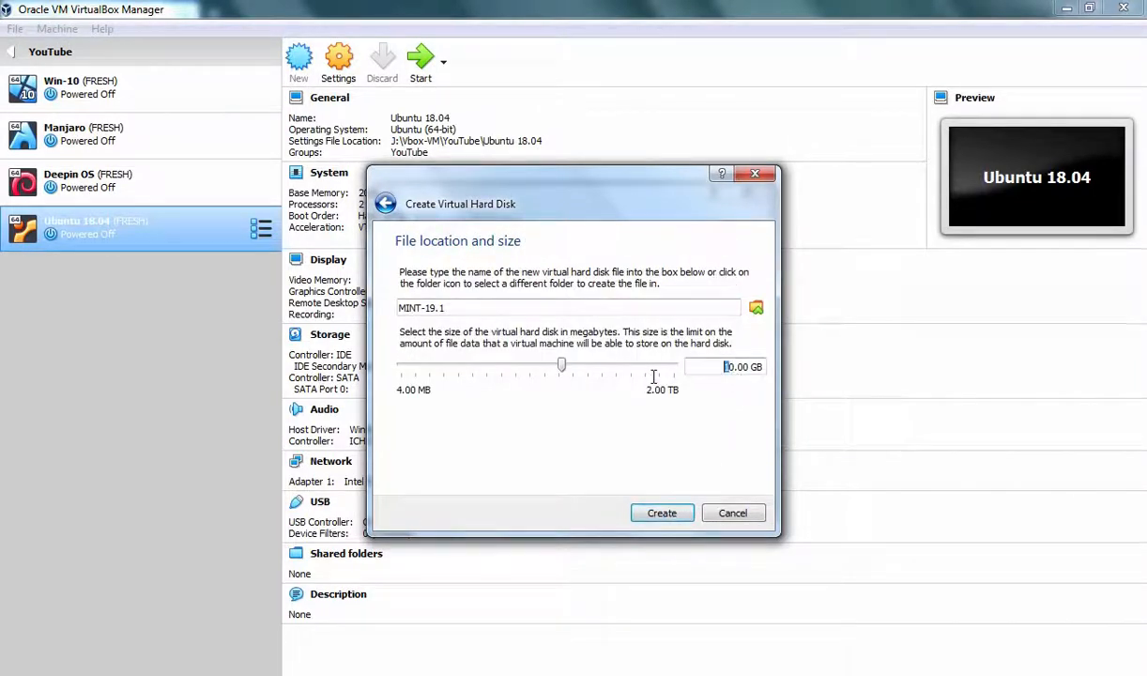
pyautogui.moveTo(561, 366); pyautogui.dragTo(593, 366)
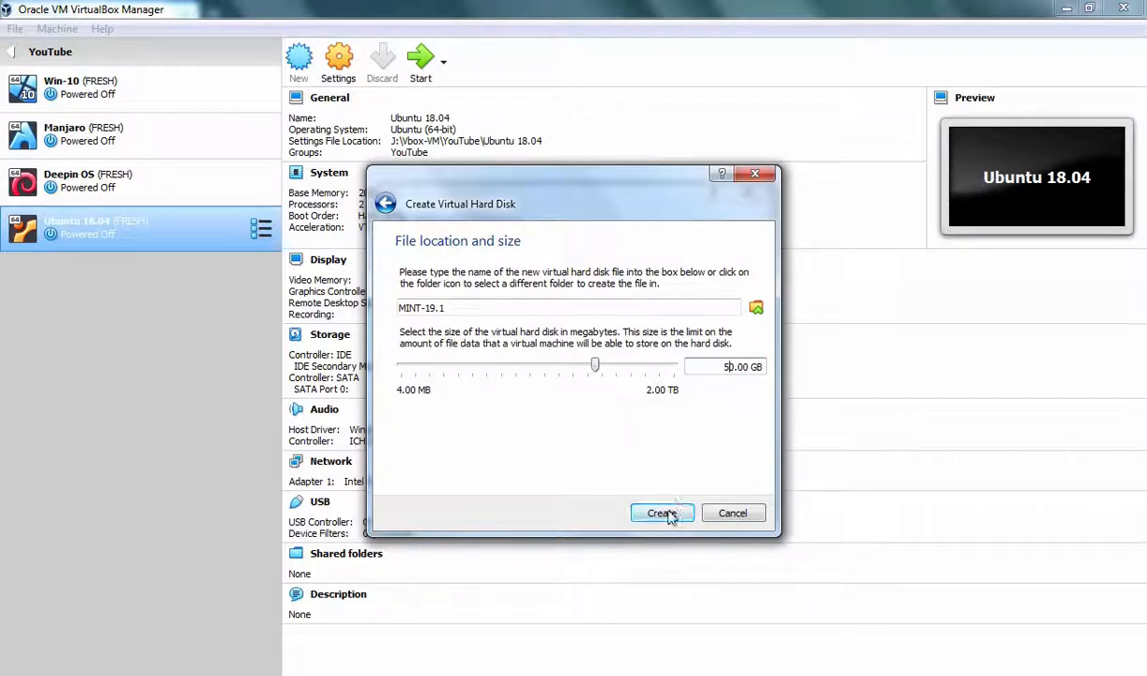
pyautogui.click(661, 512)
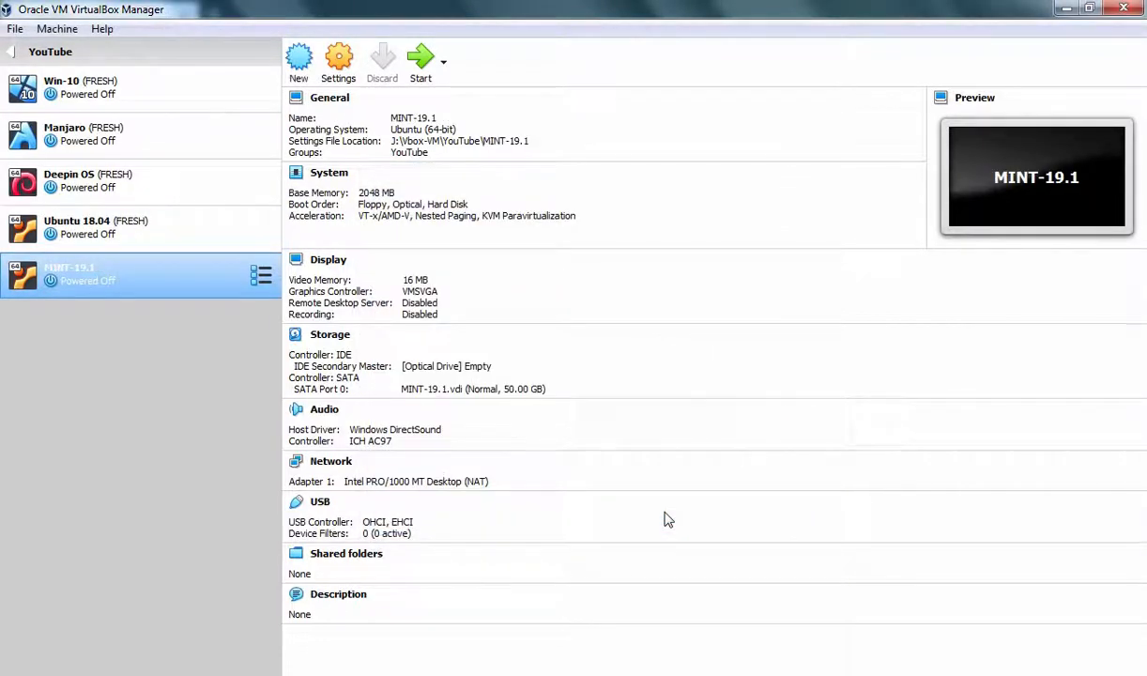
pyautogui.moveTo(101, 291)
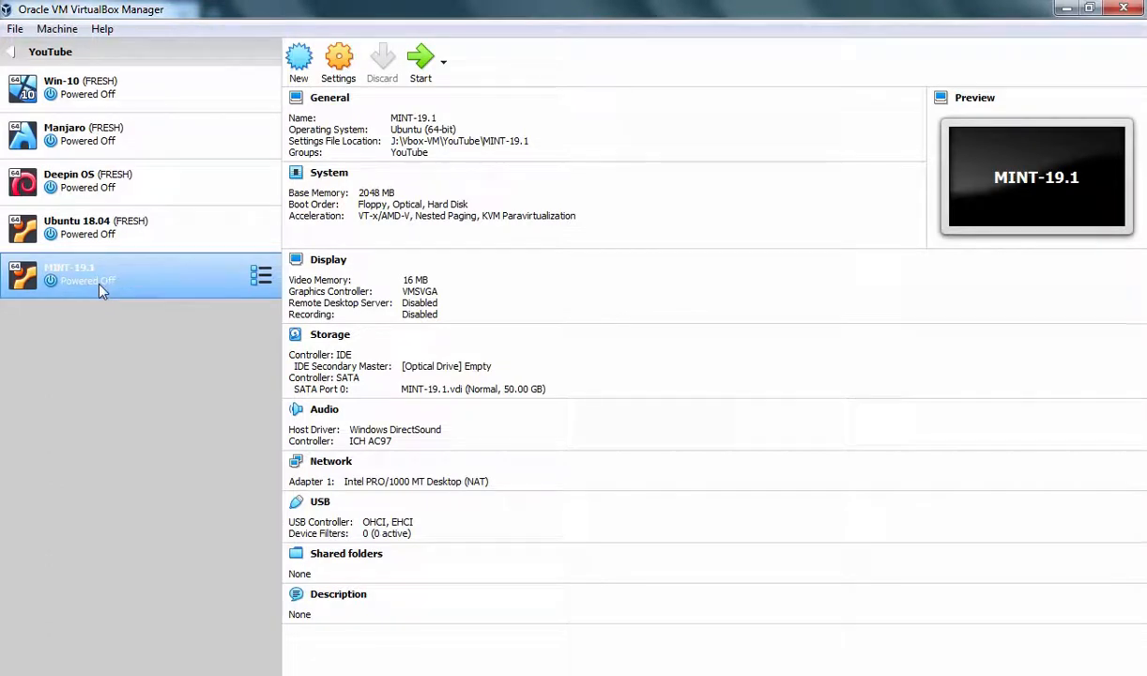
pyautogui.moveTo(101, 289)
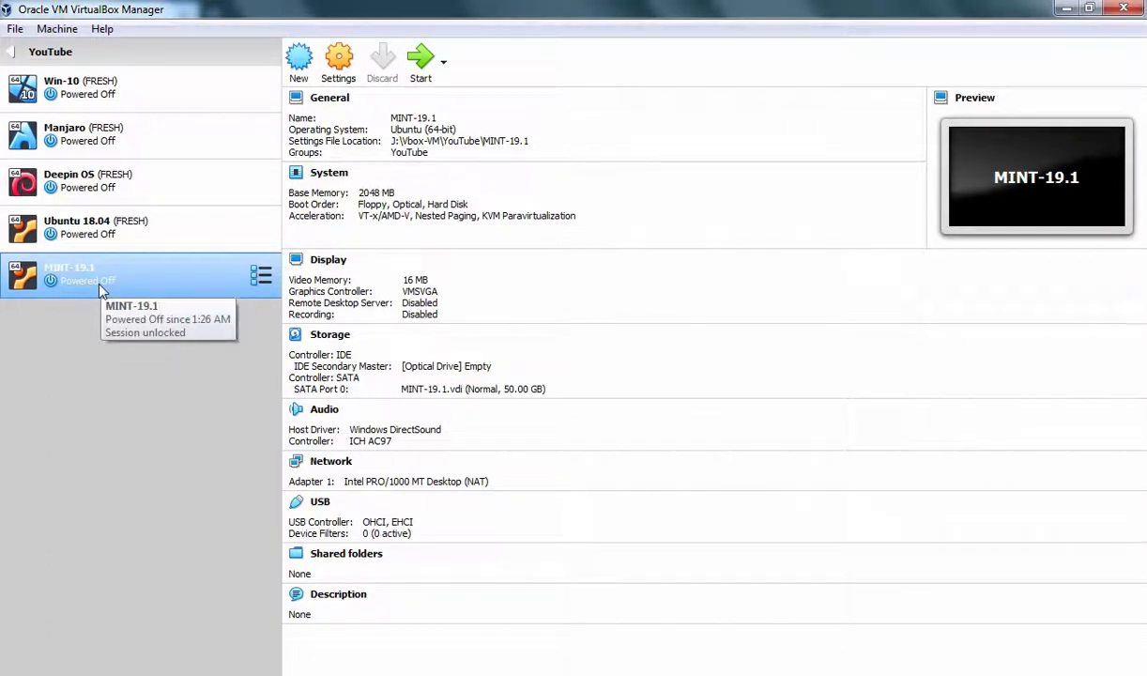
pyautogui.moveTo(116, 291)
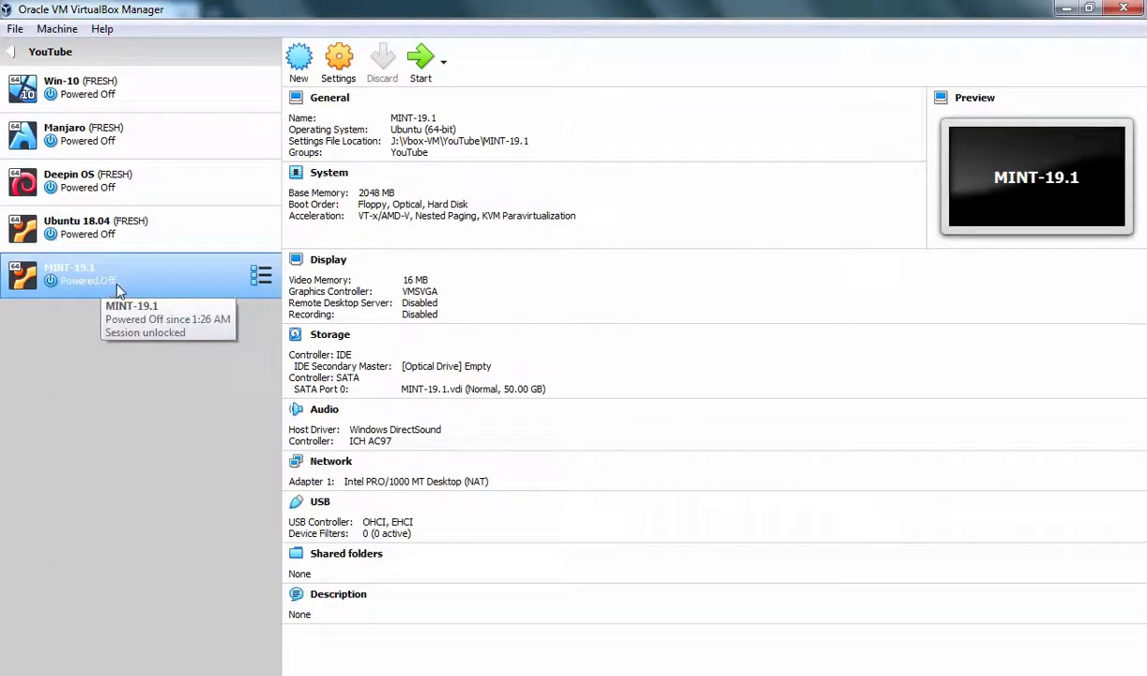
# Set MINT-19.1's boot order to Hard Disk then Optical with Floppy removed.
pyautogui.click(338, 60)
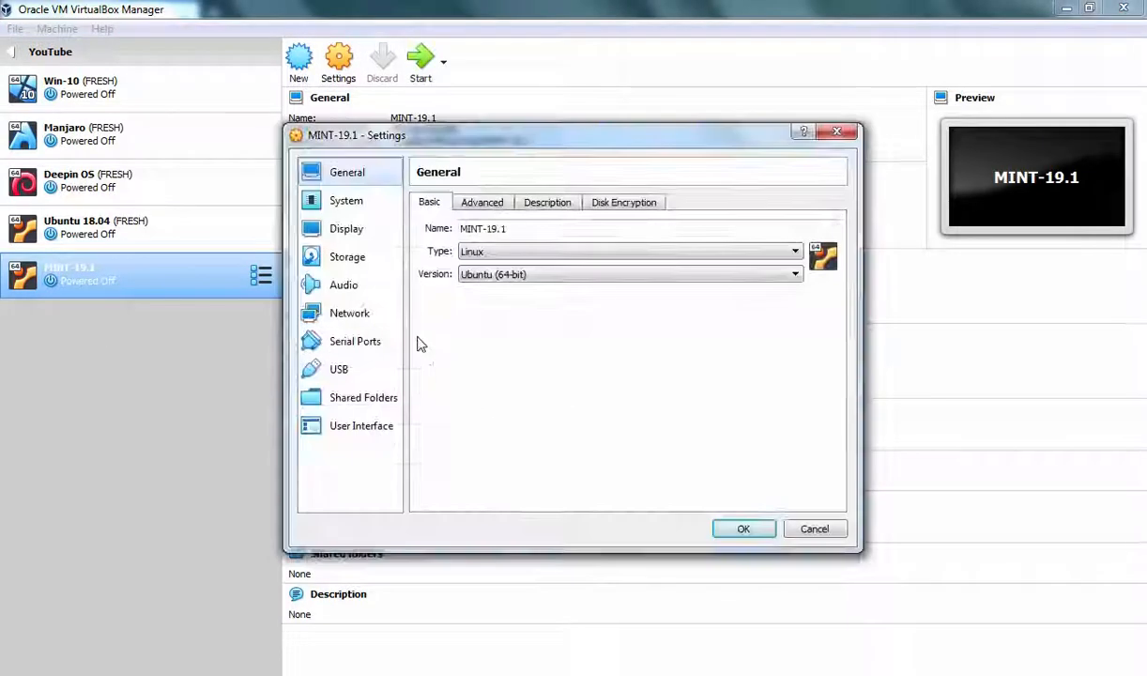
pyautogui.click(345, 199)
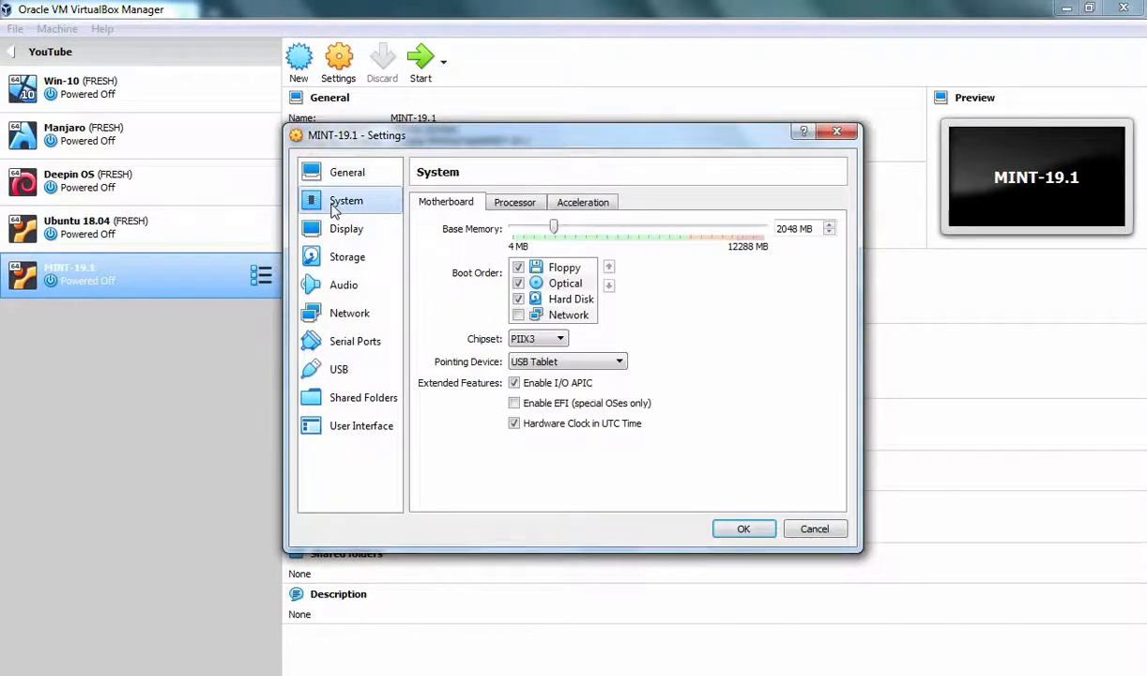
pyautogui.click(563, 267)
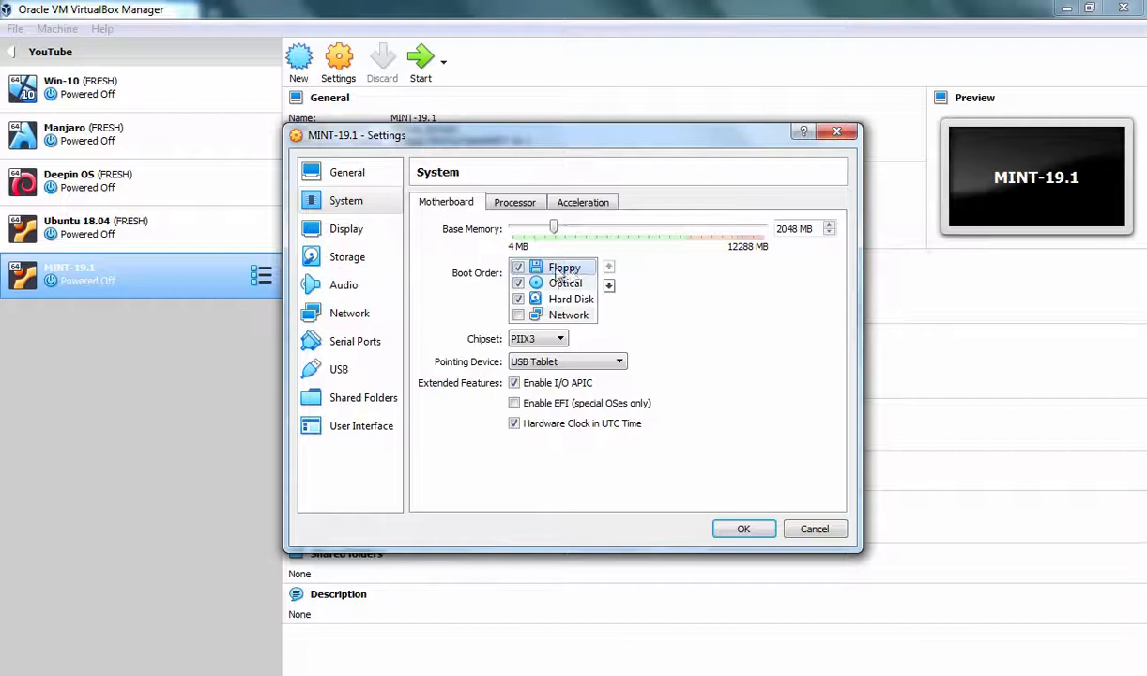
pyautogui.click(518, 267)
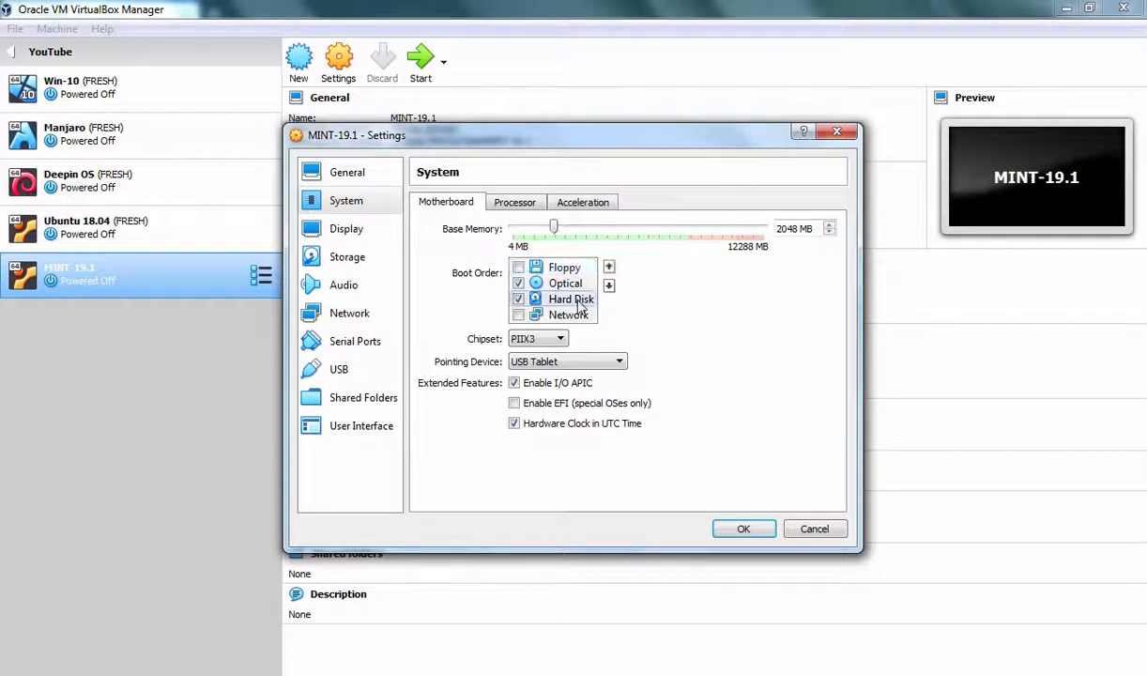
pyautogui.click(609, 267)
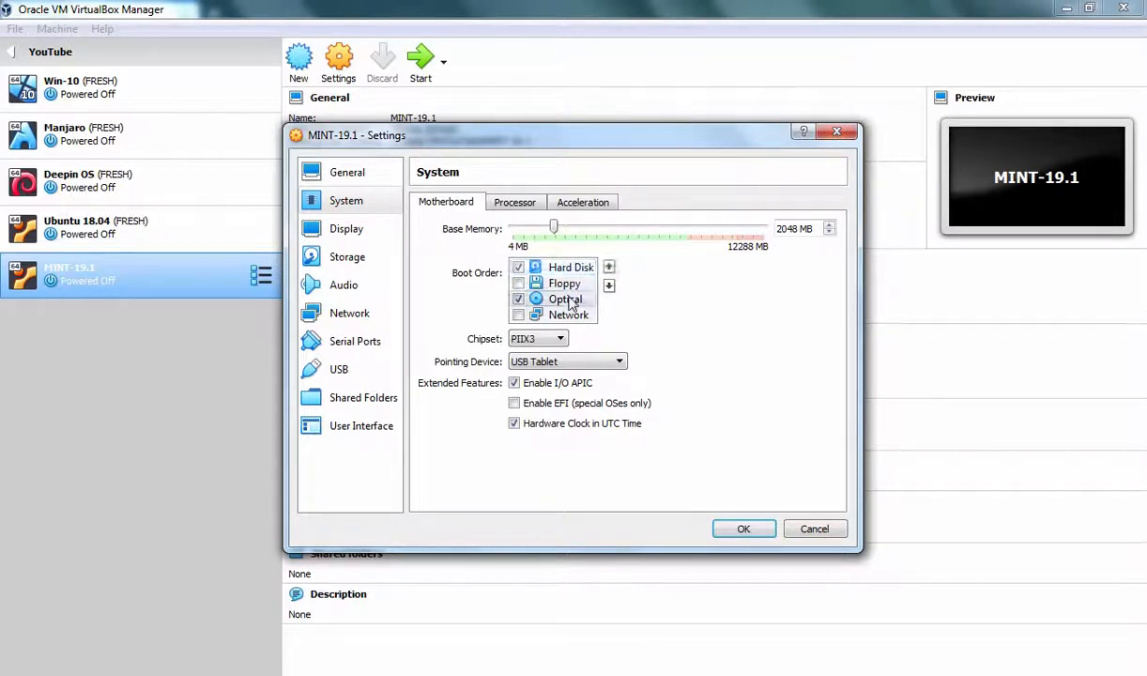
pyautogui.click(608, 283)
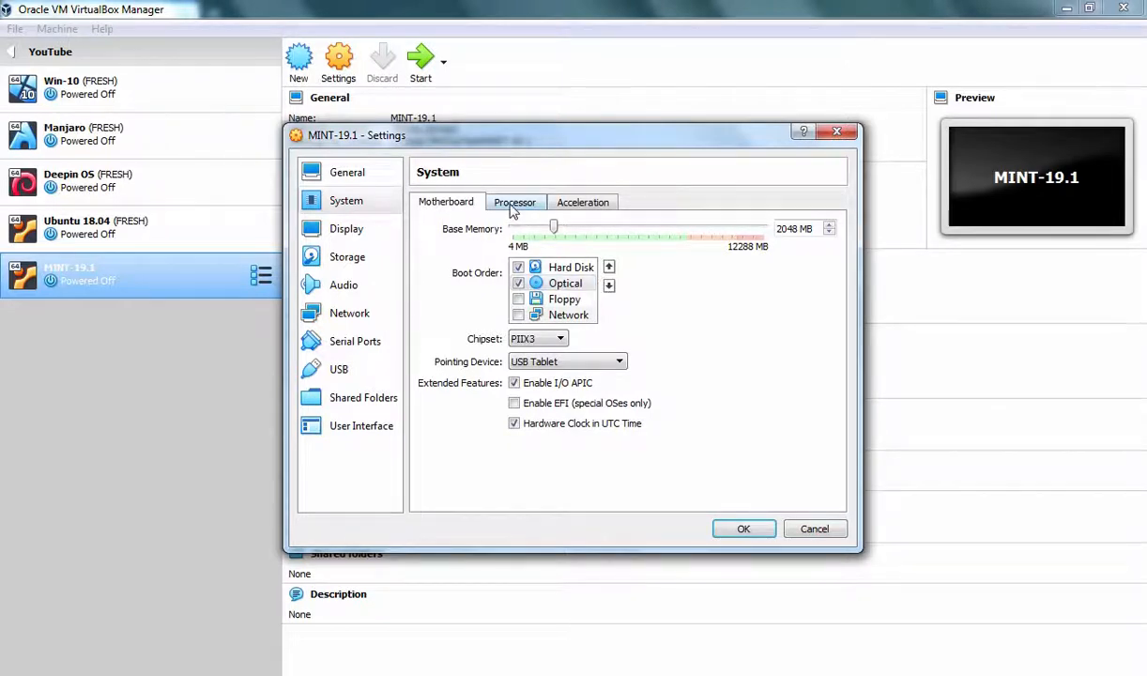
# Raise the processor count to 2 and move on to the storage settings.
pyautogui.click(515, 203)
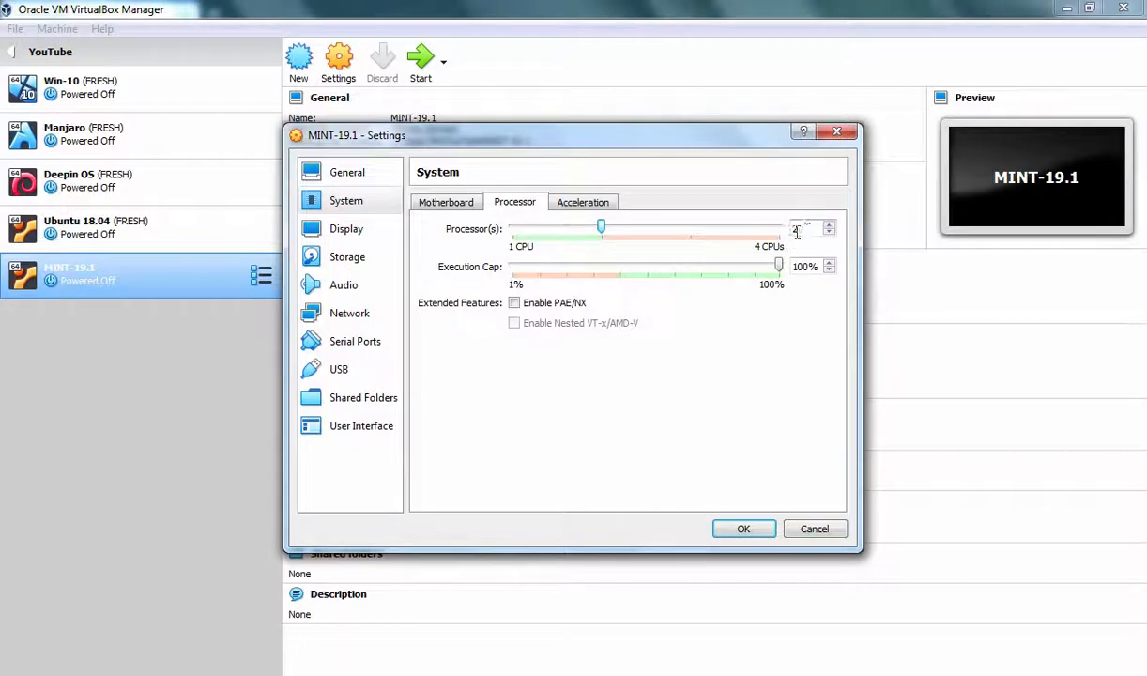
pyautogui.click(830, 223)
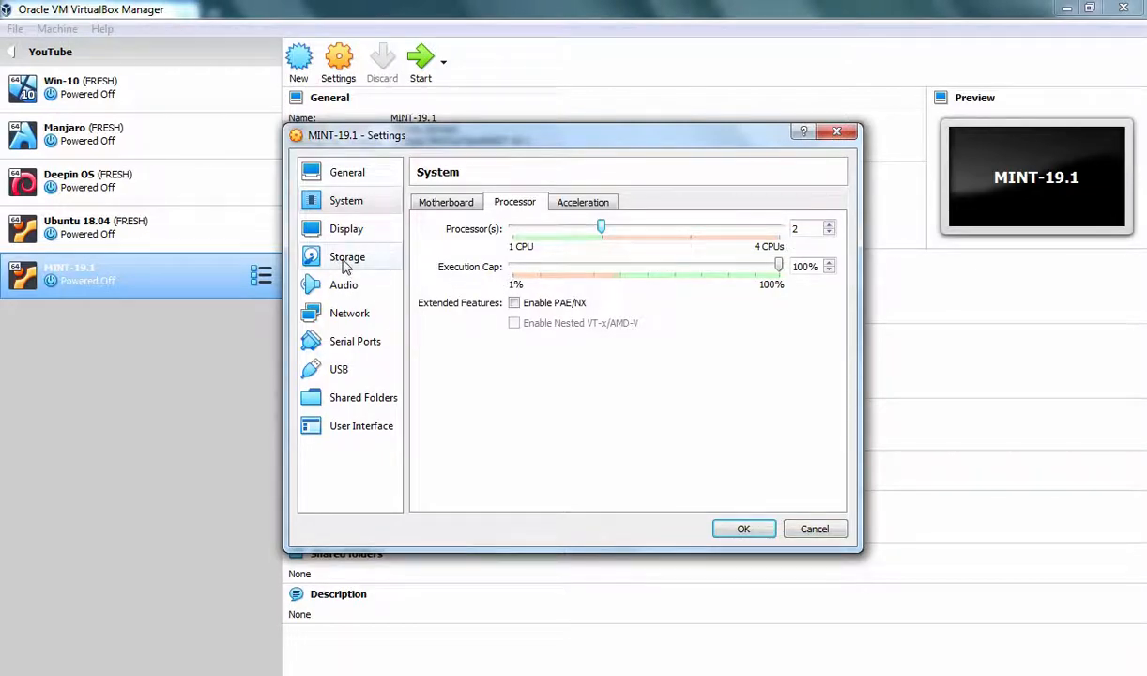
pyautogui.click(345, 255)
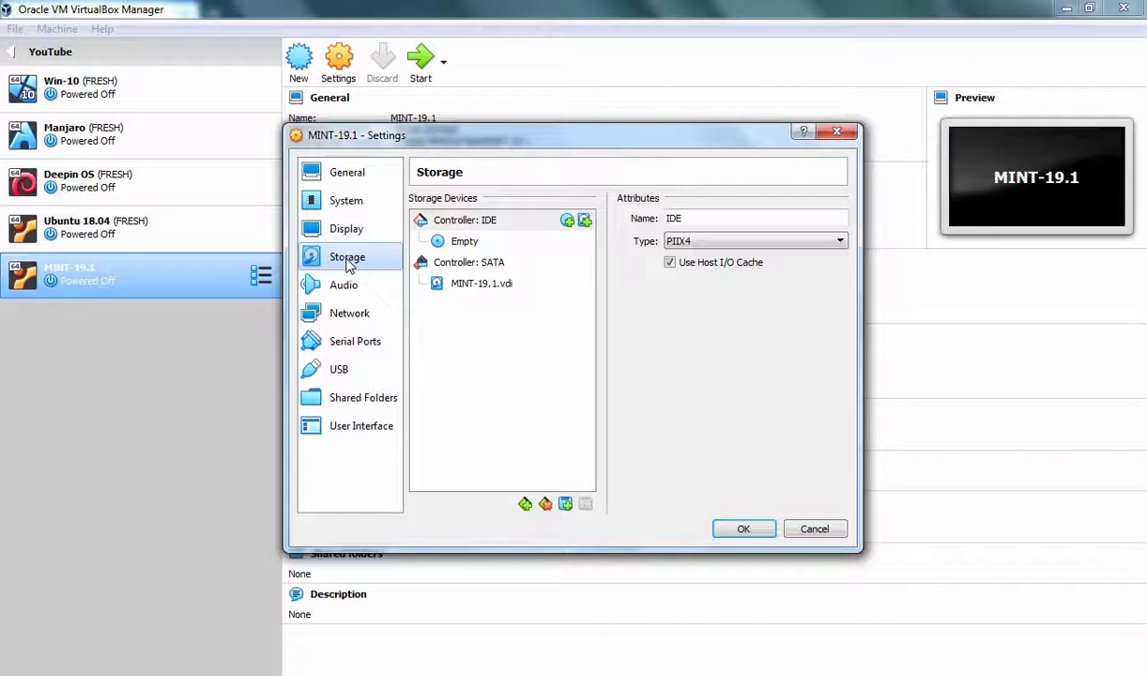
# Attach the linuxmint-19.1-cinnamon-64bit ISO from the Linux Distro folder to the optical drive.
pyautogui.click(837, 217)
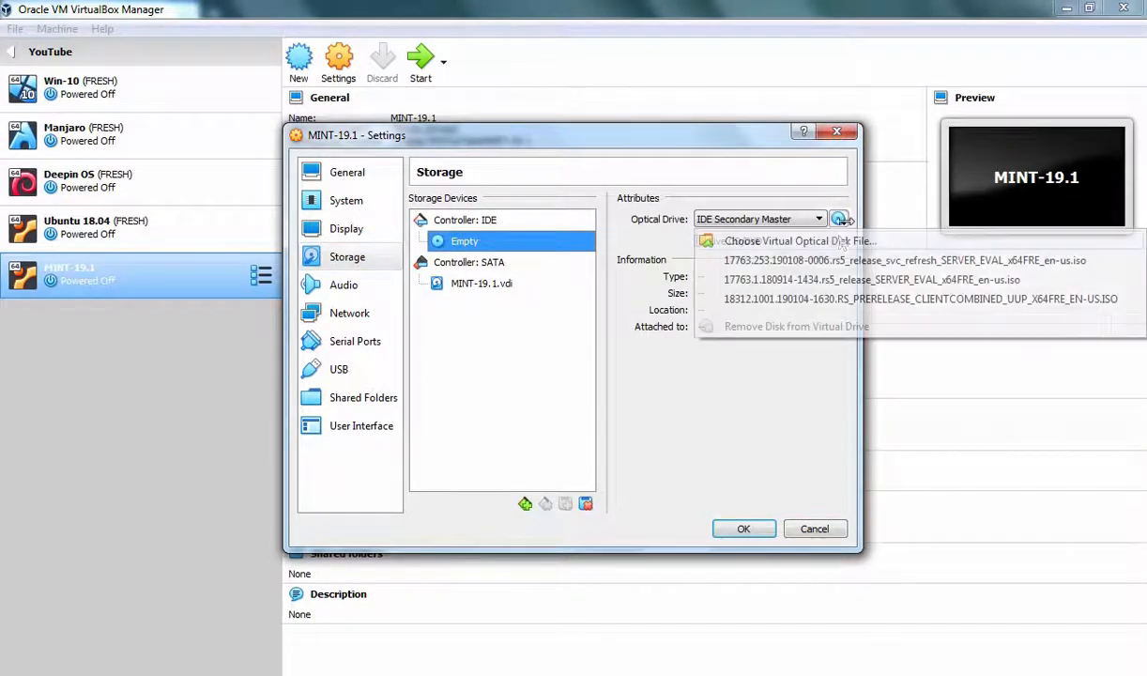
pyautogui.click(800, 240)
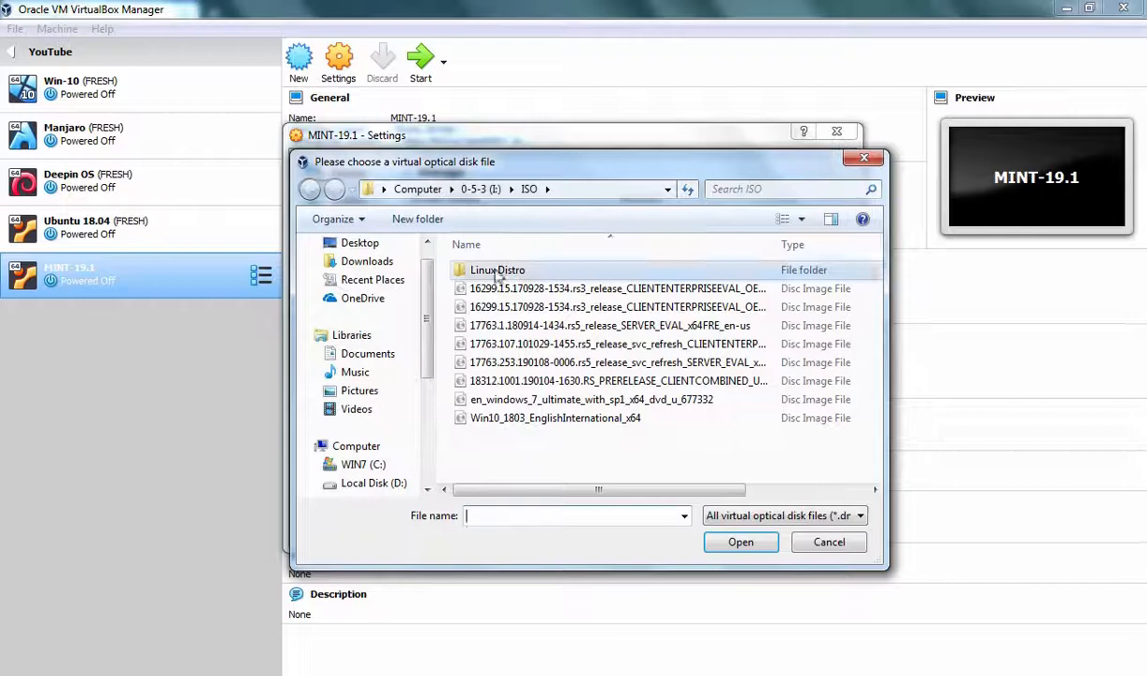
pyautogui.doubleClick(498, 271)
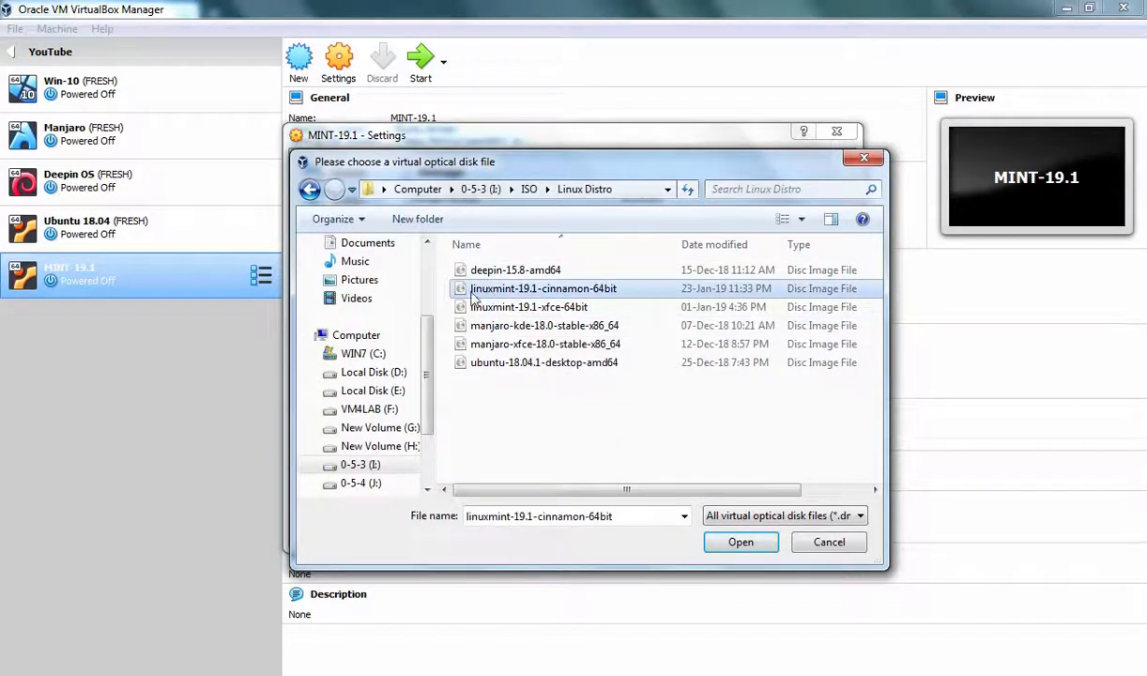
pyautogui.moveTo(543, 299)
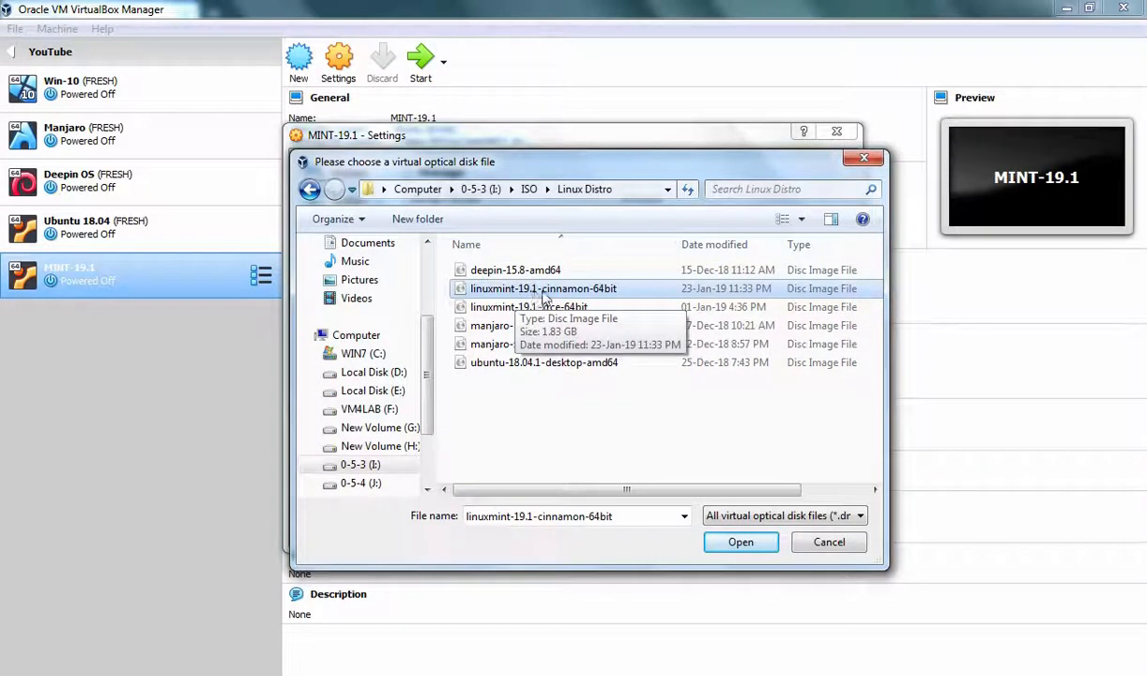
pyautogui.moveTo(740, 541)
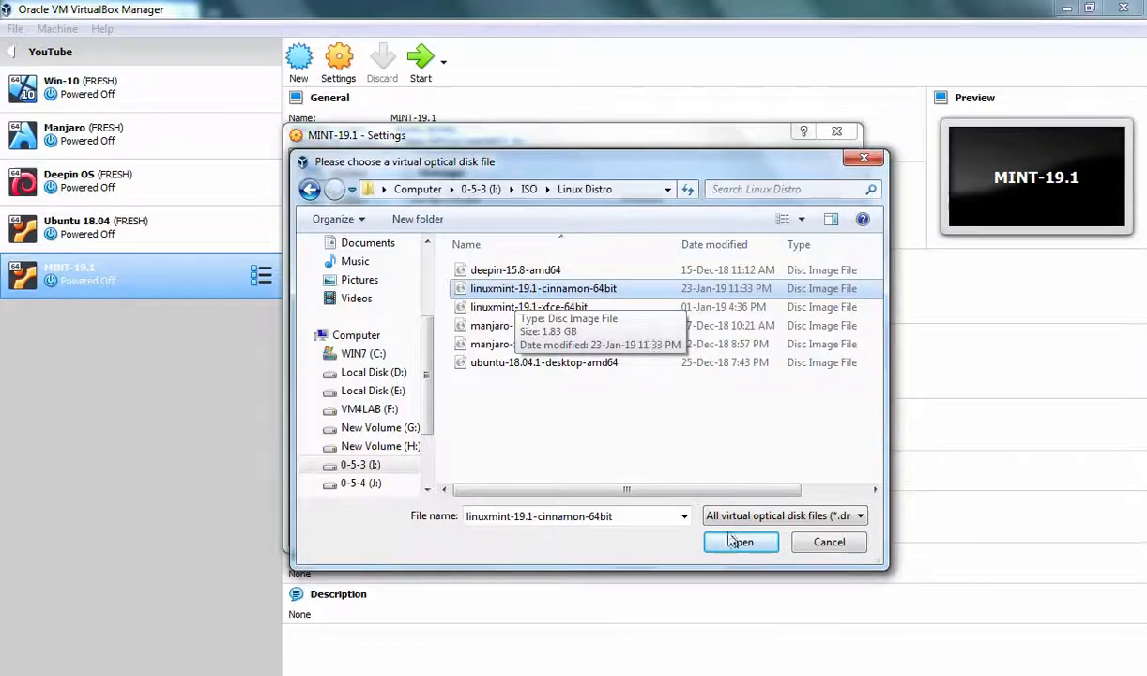
pyautogui.click(740, 540)
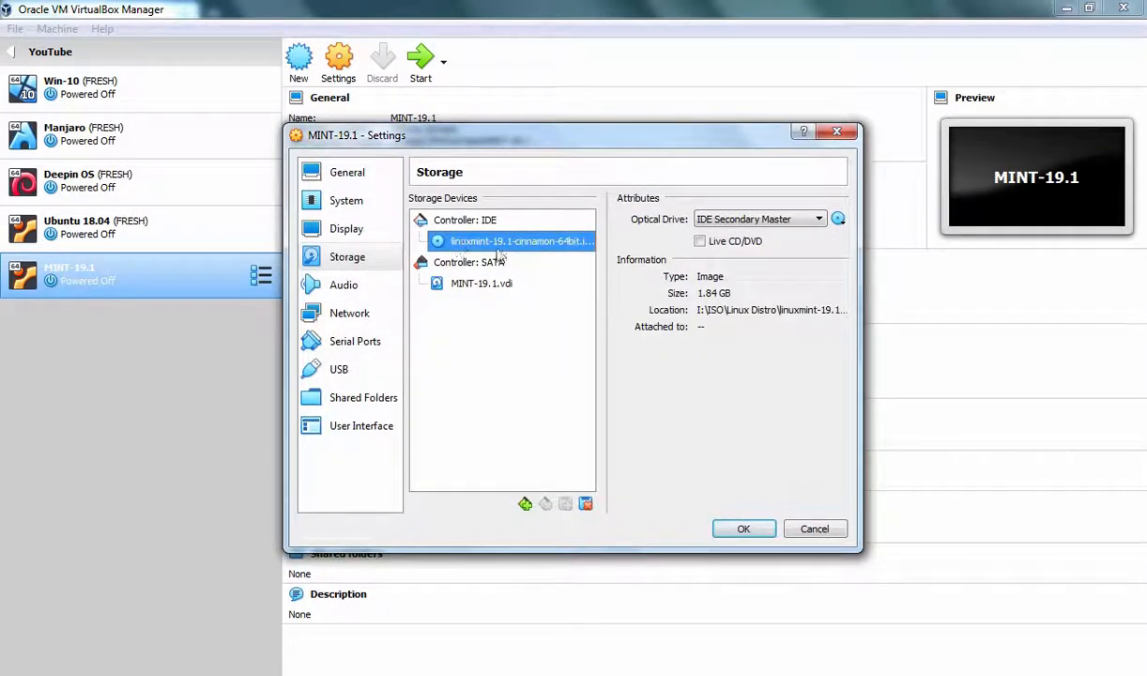
pyautogui.moveTo(522, 241)
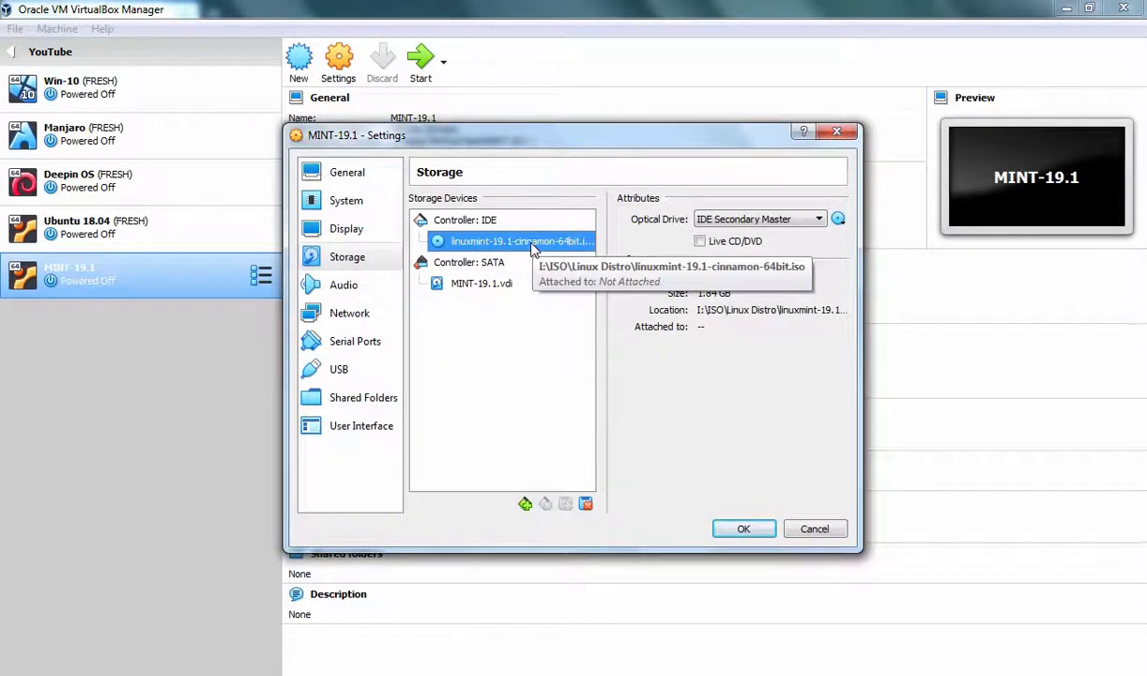
# Set the first network adapter to Bridged Adapter.
pyautogui.click(349, 312)
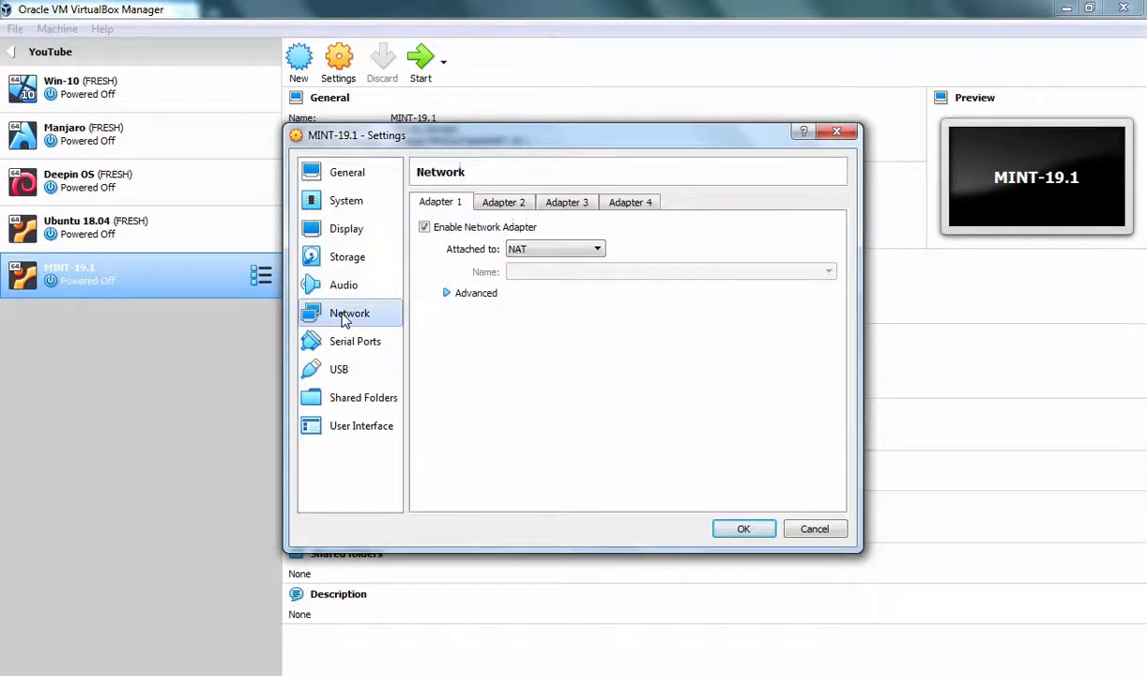
pyautogui.click(597, 248)
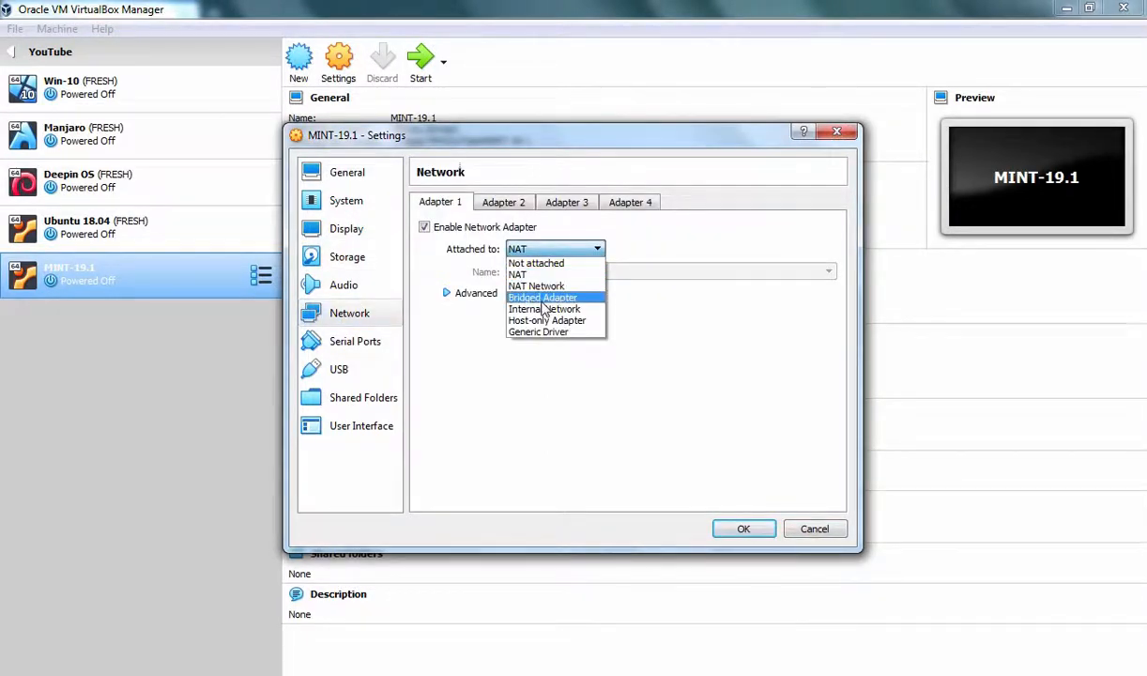
pyautogui.click(543, 296)
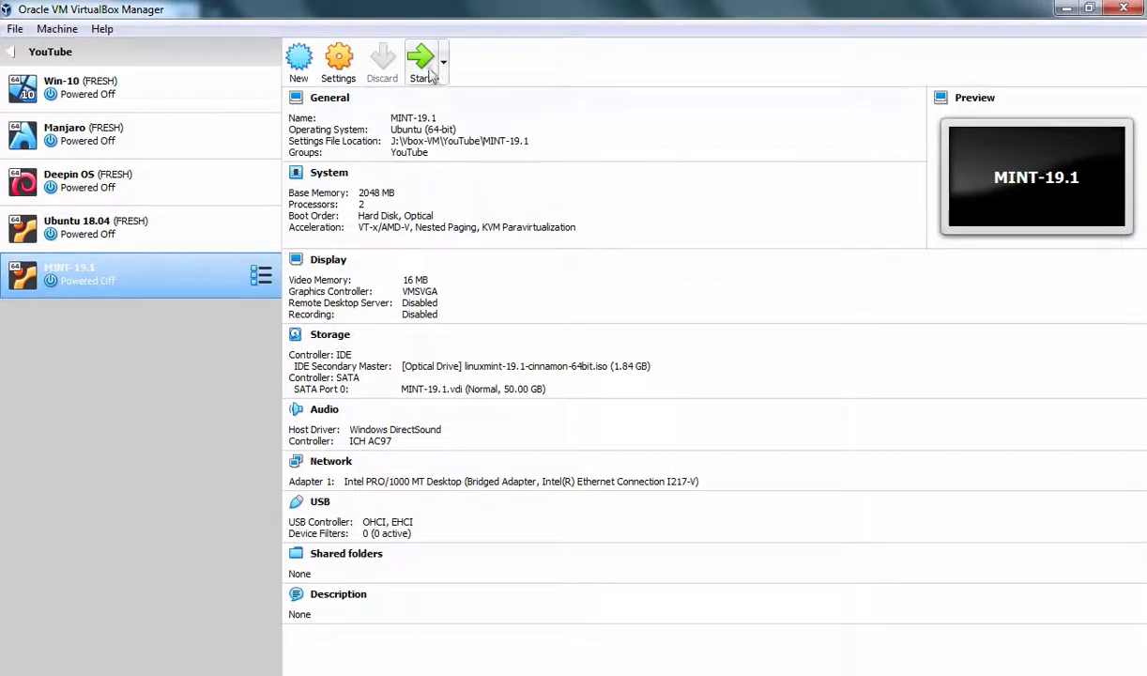
# Start MINT-19.1 and choose Start Linux Mint in the boot menu.
pyautogui.click(421, 56)
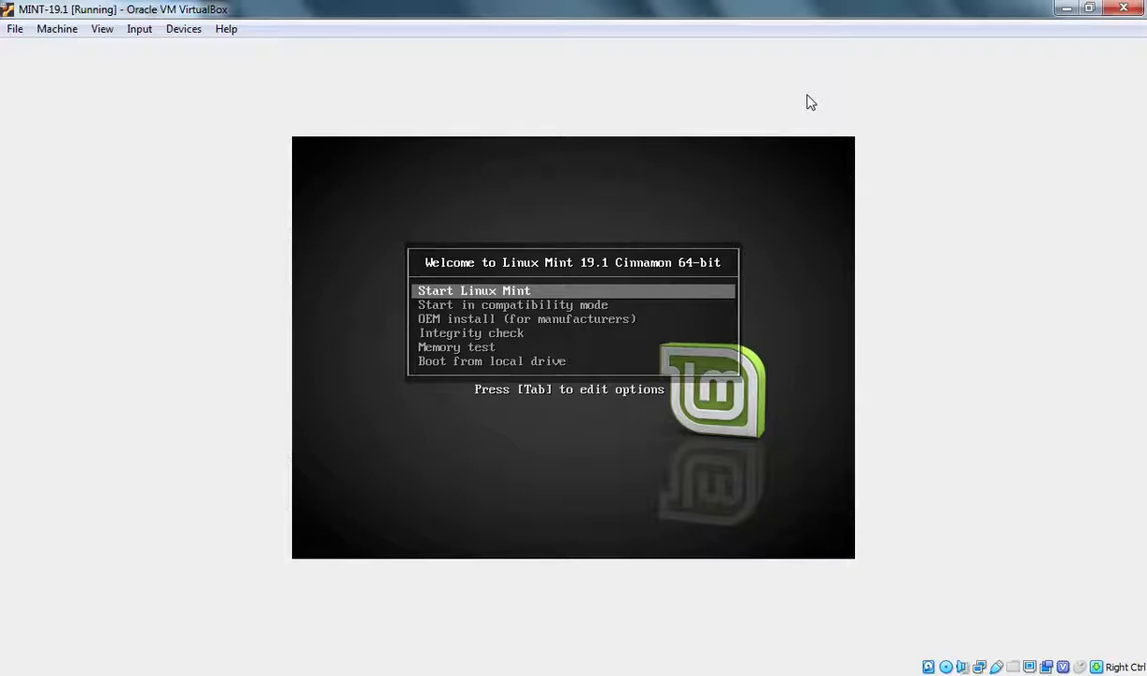
pyautogui.press('down')
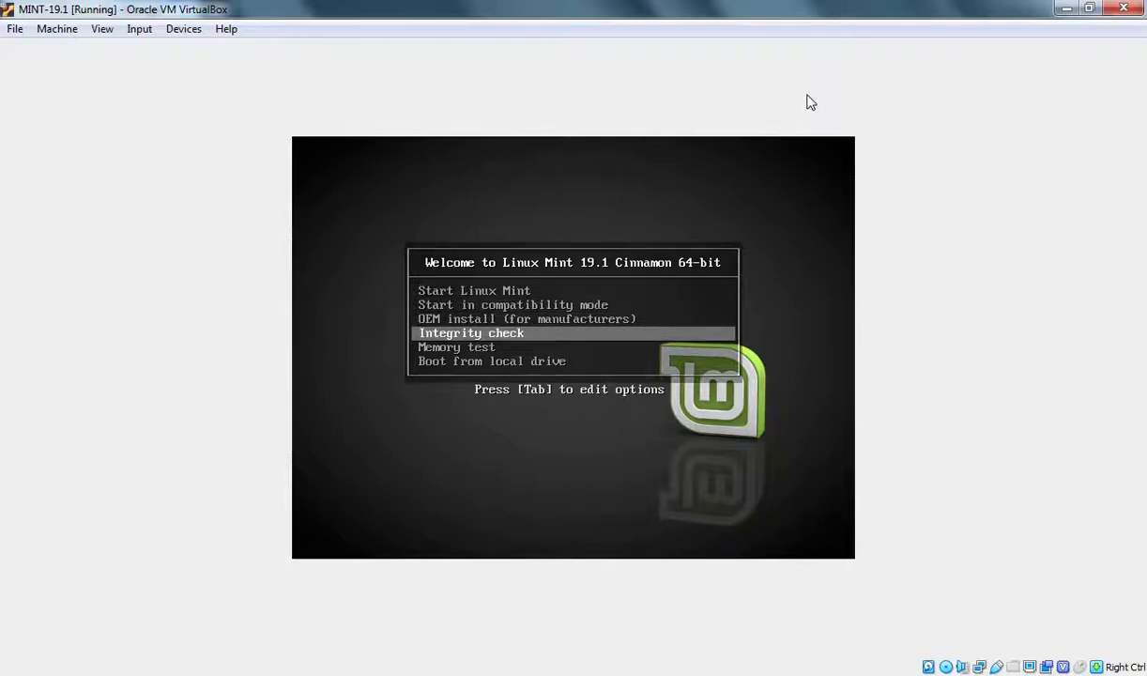
pyautogui.press('Down')
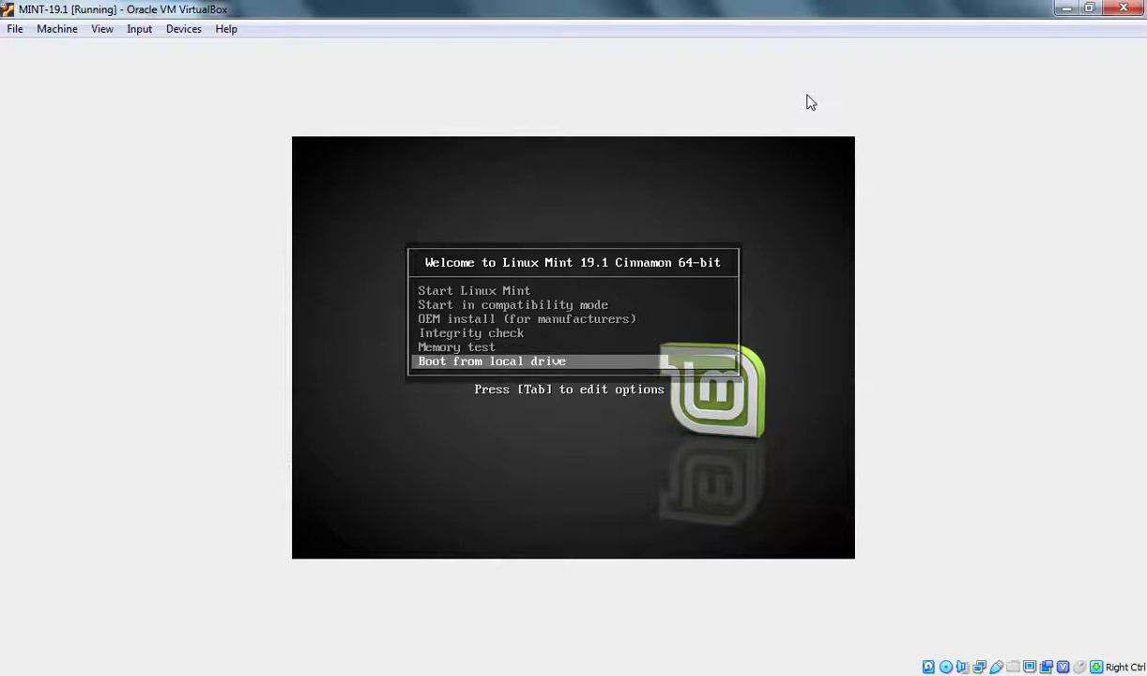
pyautogui.press('up')
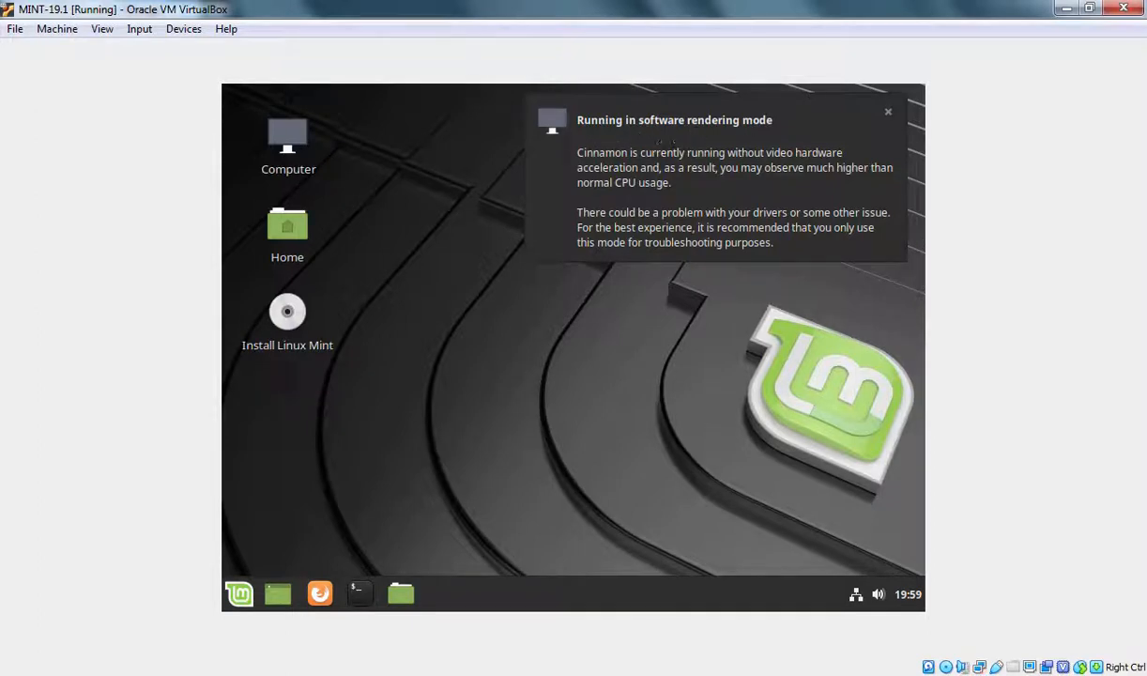
# Dismiss the rendering notice, launch Install Linux Mint and continue with English.
pyautogui.click(886, 112)
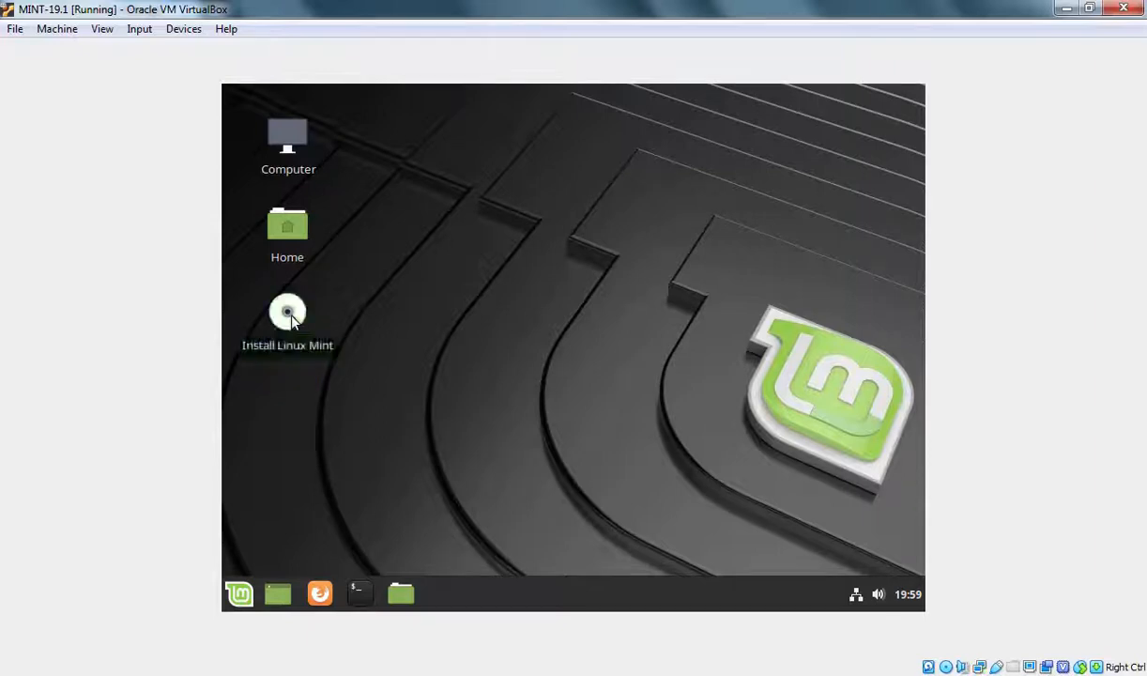
pyautogui.doubleClick(289, 317)
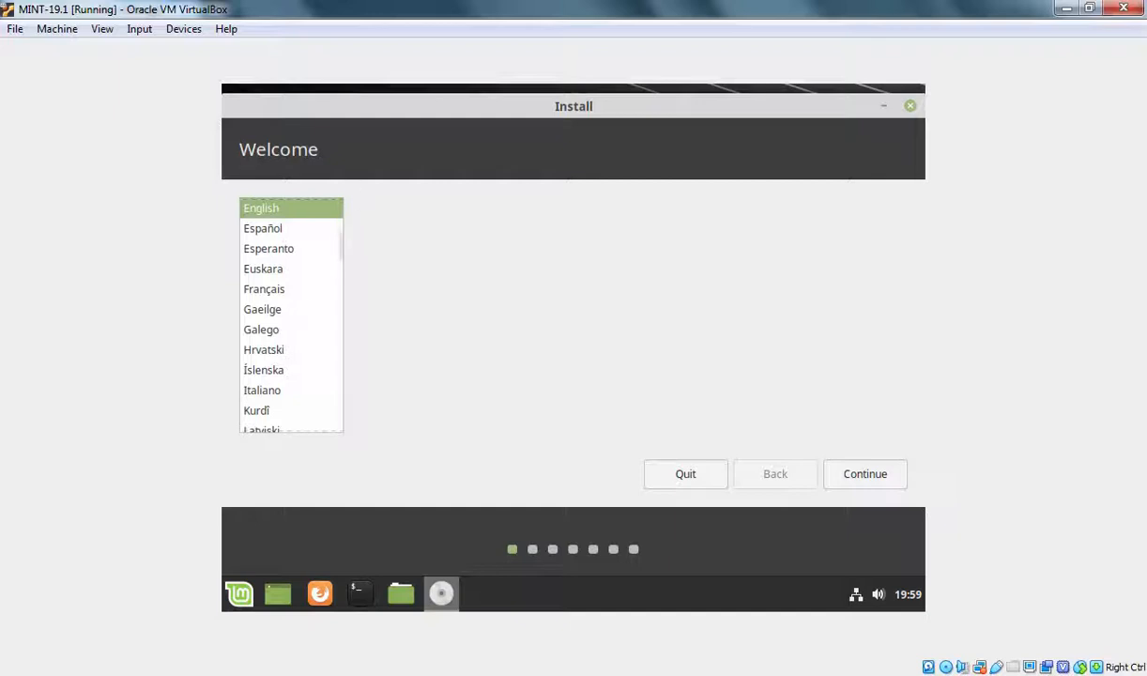
pyautogui.moveTo(293, 214)
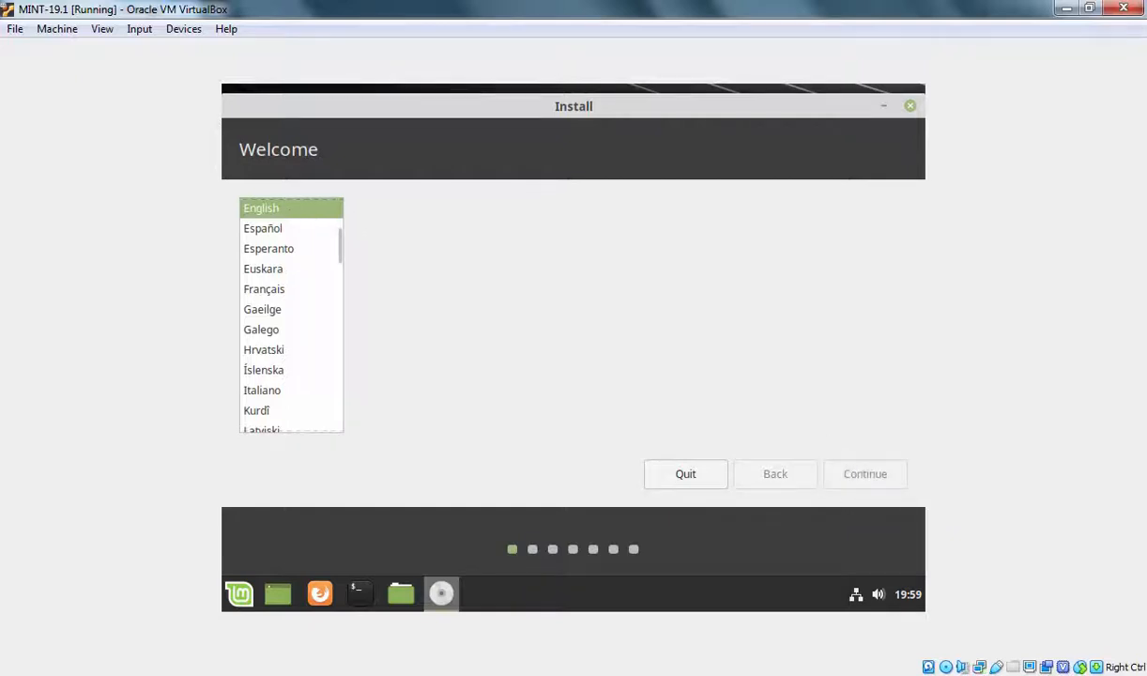
pyautogui.click(864, 473)
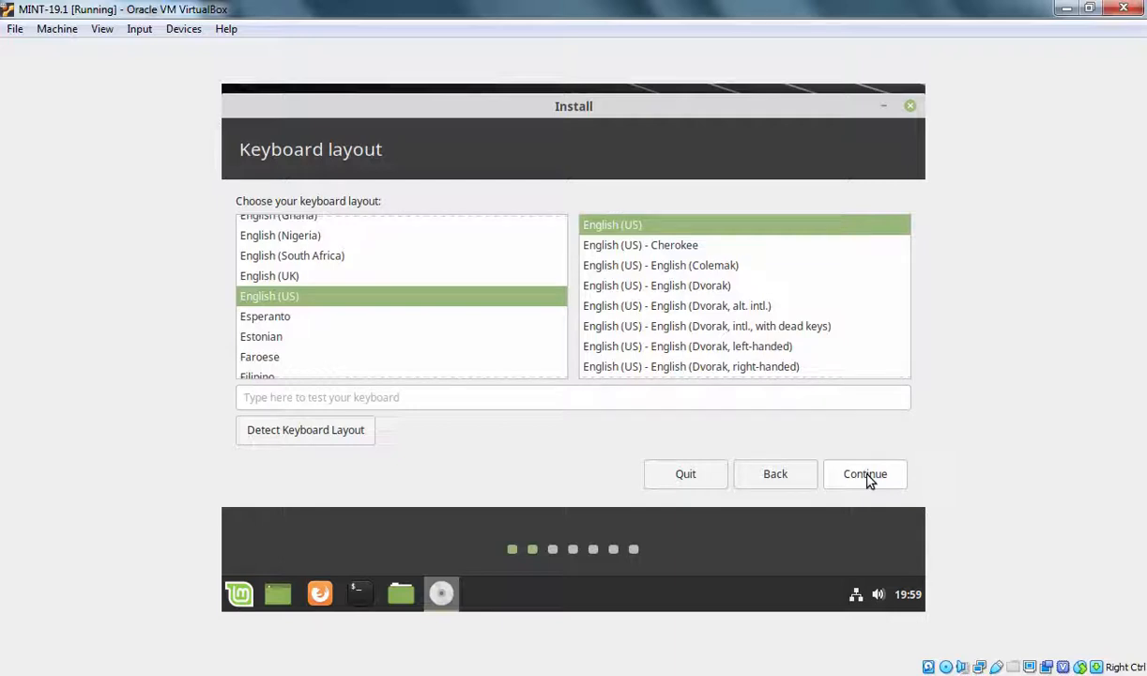
# Accept the English (US) keyboard layout and continue without third-party software.
pyautogui.click(863, 473)
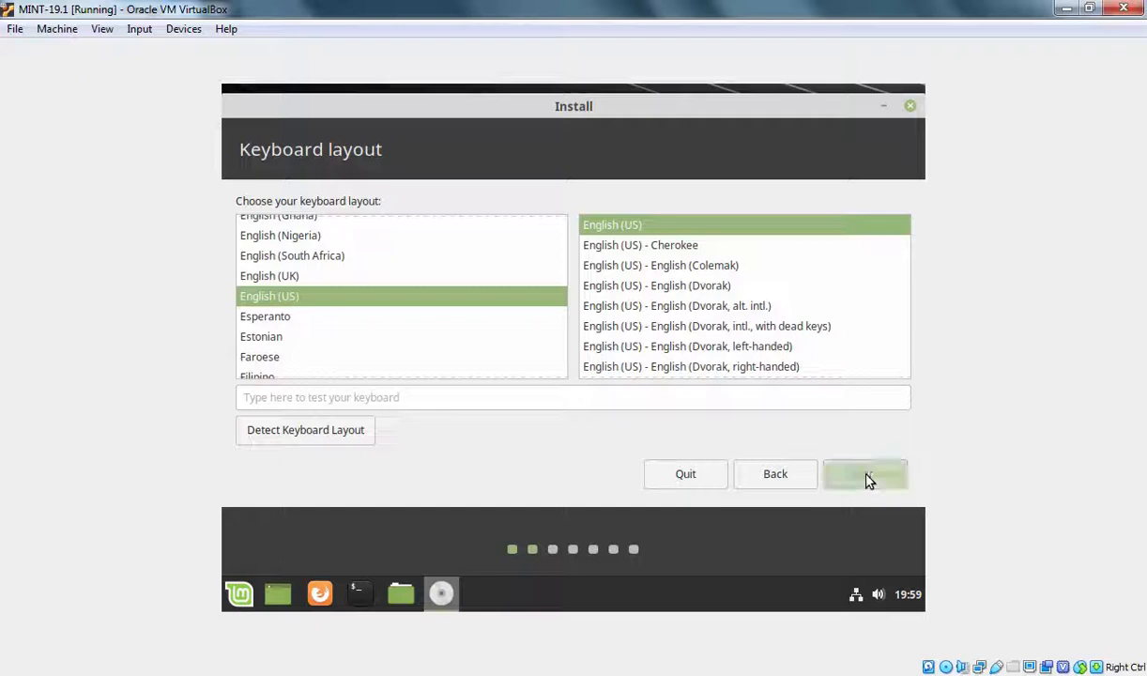
pyautogui.click(864, 473)
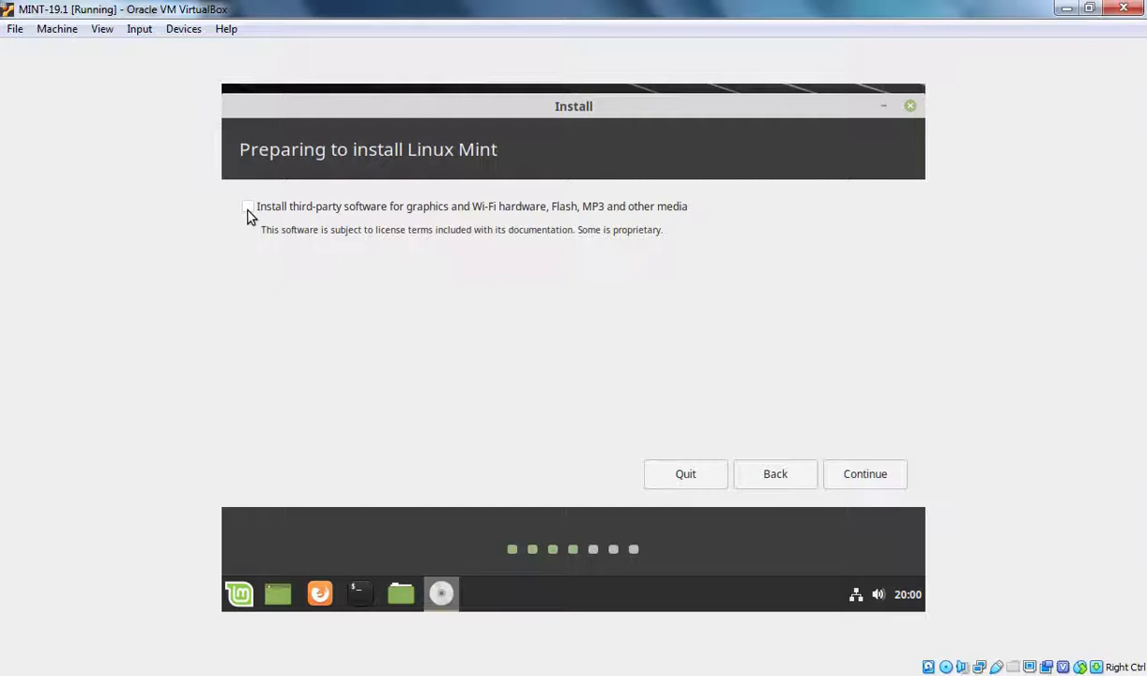
pyautogui.moveTo(899, 428)
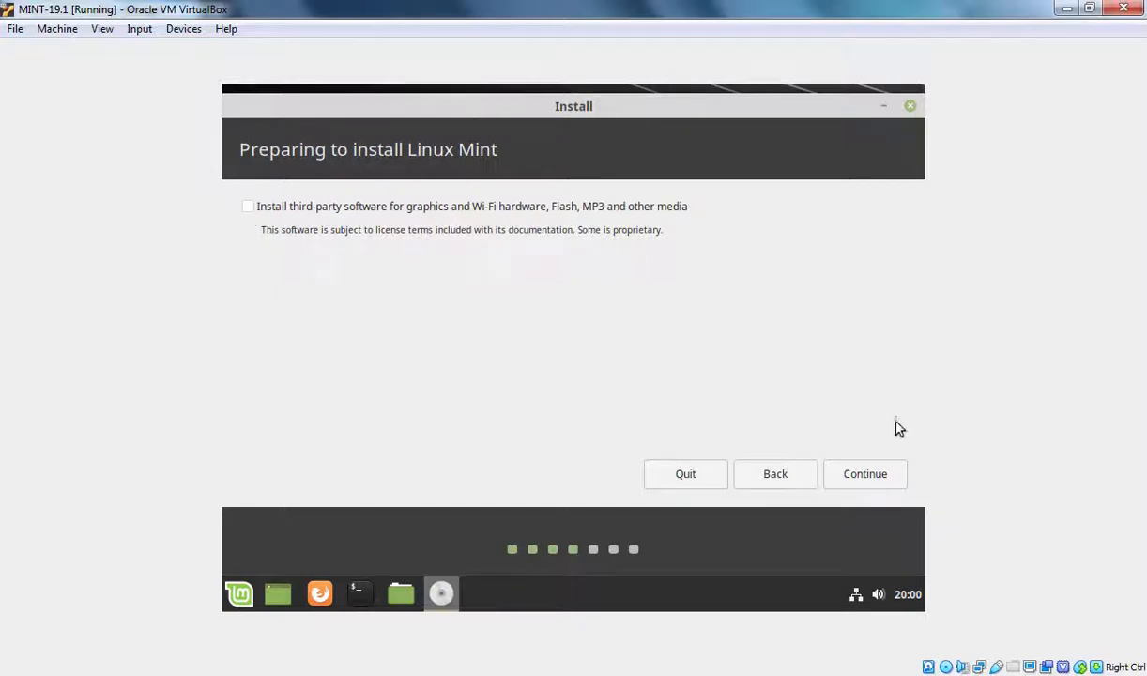
pyautogui.click(864, 473)
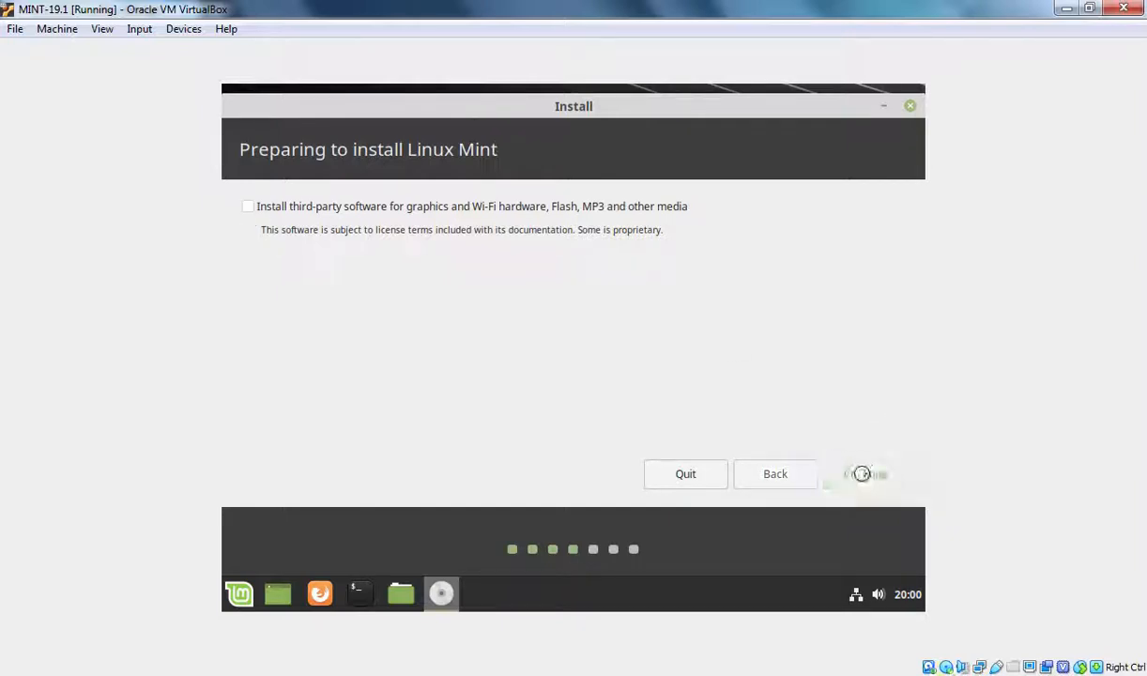
pyautogui.click(863, 473)
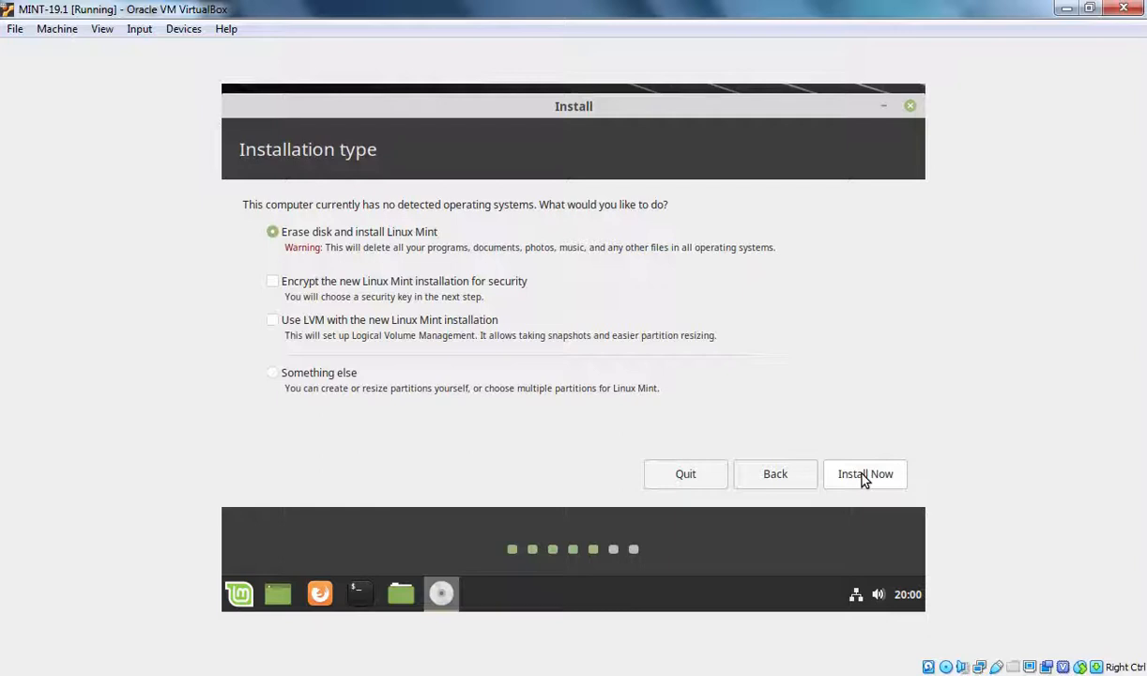
# Choose Erase disk and install Linux Mint, Install Now, and confirm writing changes to disk.
pyautogui.click(272, 371)
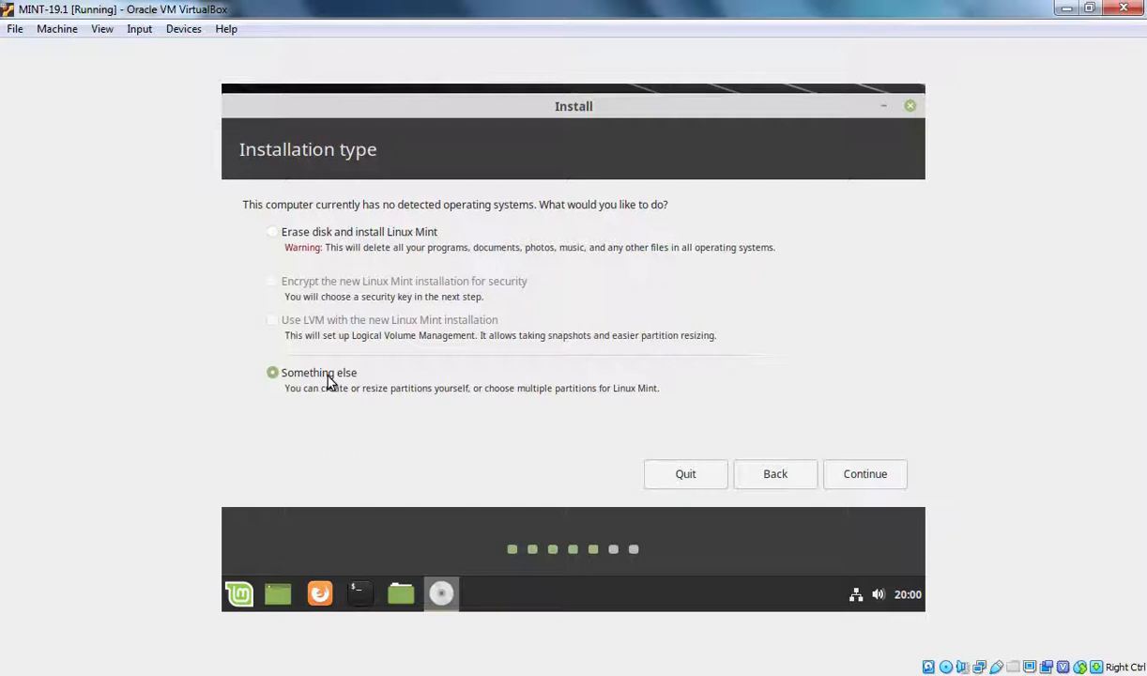
pyautogui.moveTo(334, 377)
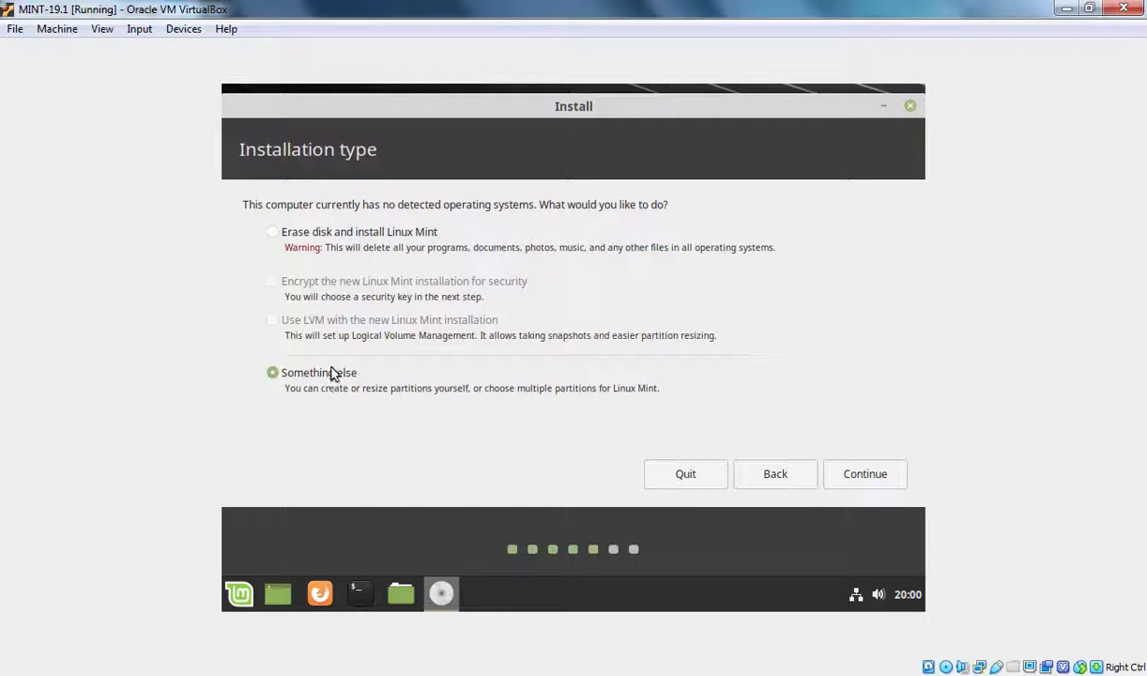
pyautogui.click(272, 233)
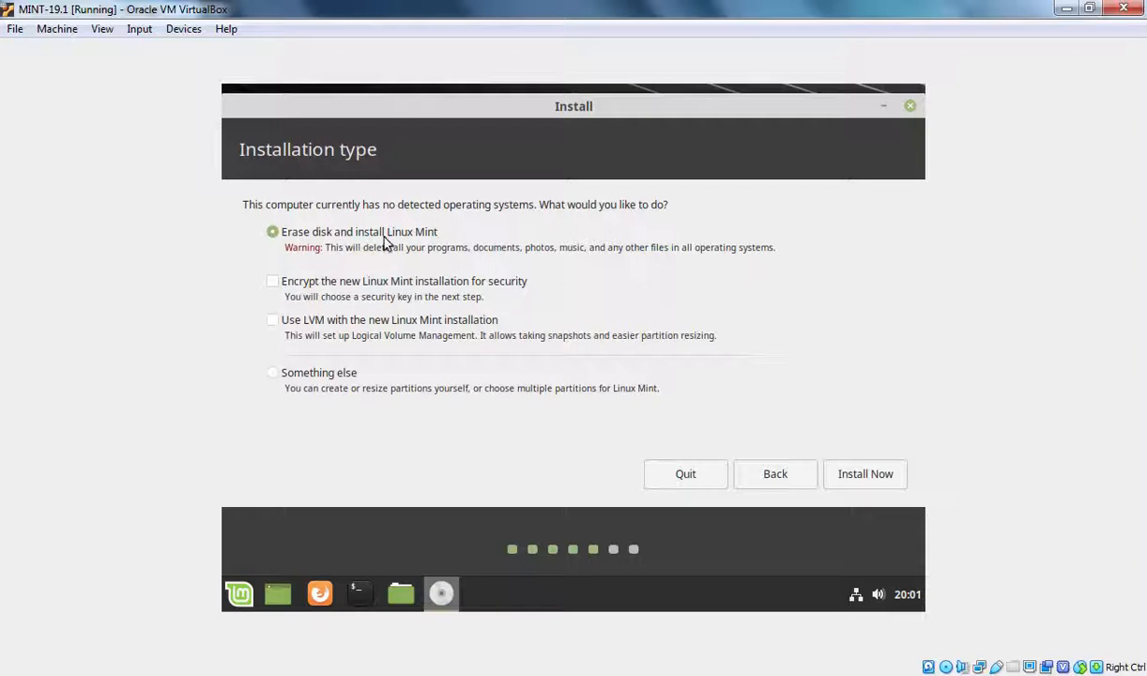
pyautogui.moveTo(405, 244)
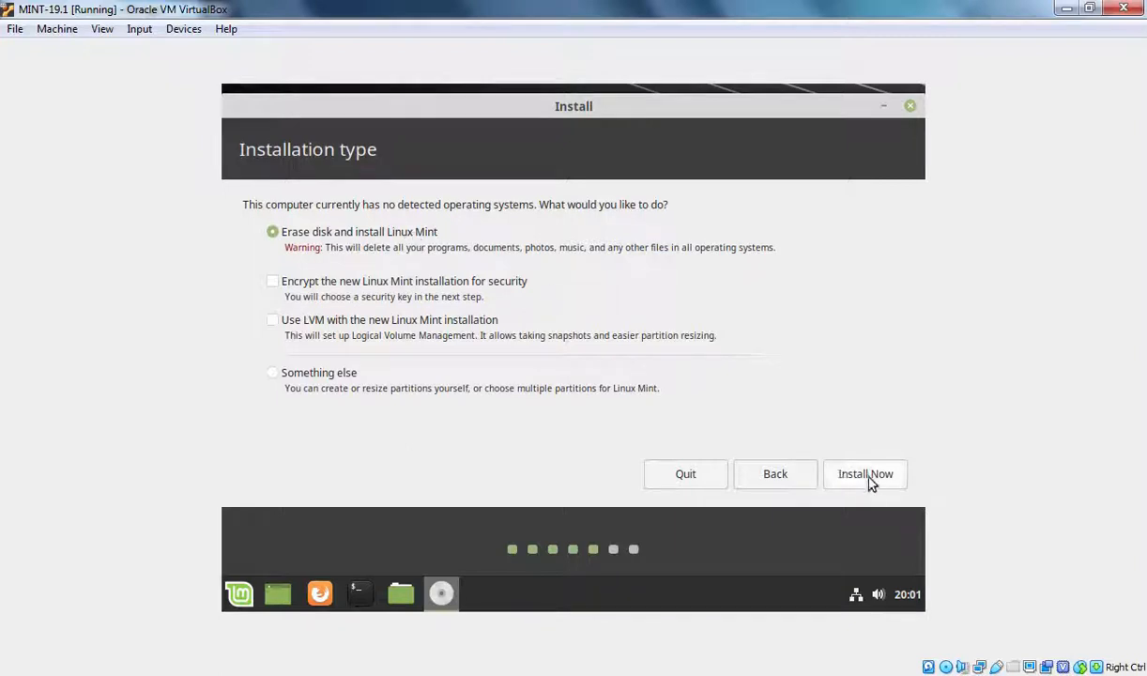
pyautogui.click(863, 473)
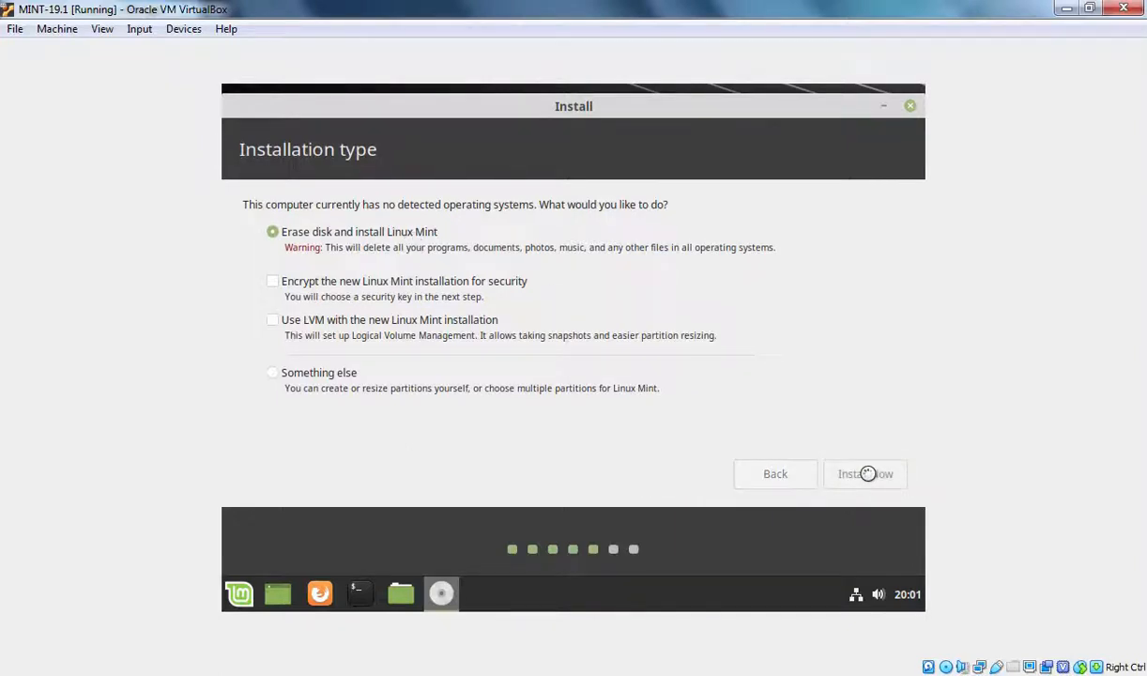
pyautogui.click(863, 473)
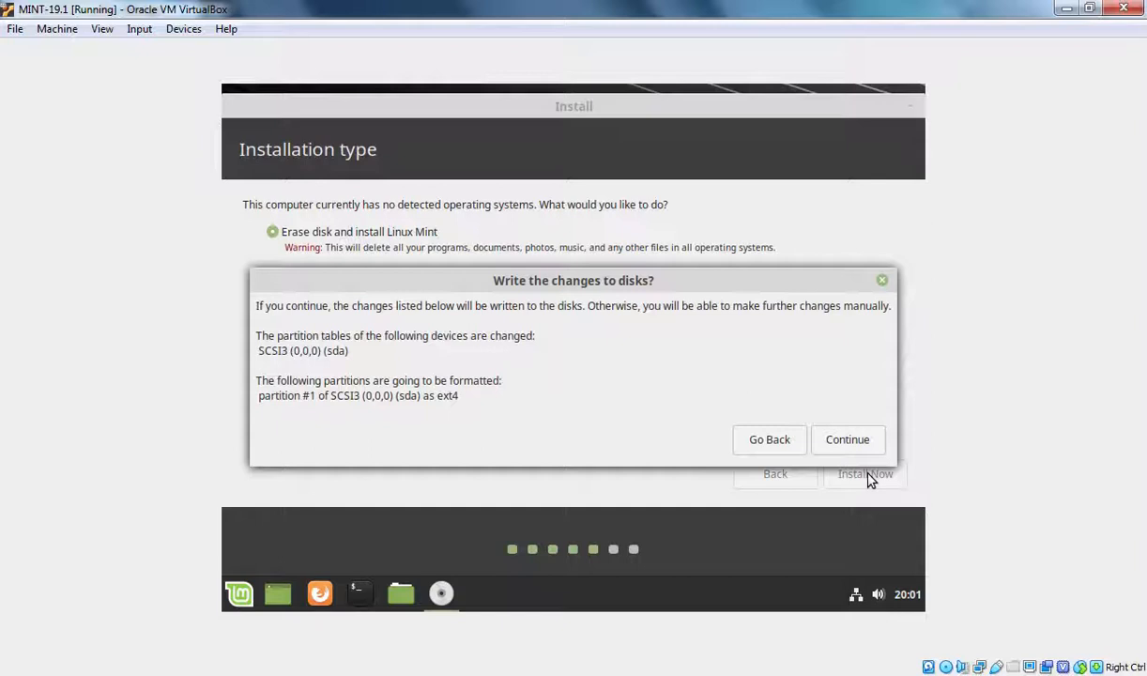
pyautogui.click(770, 439)
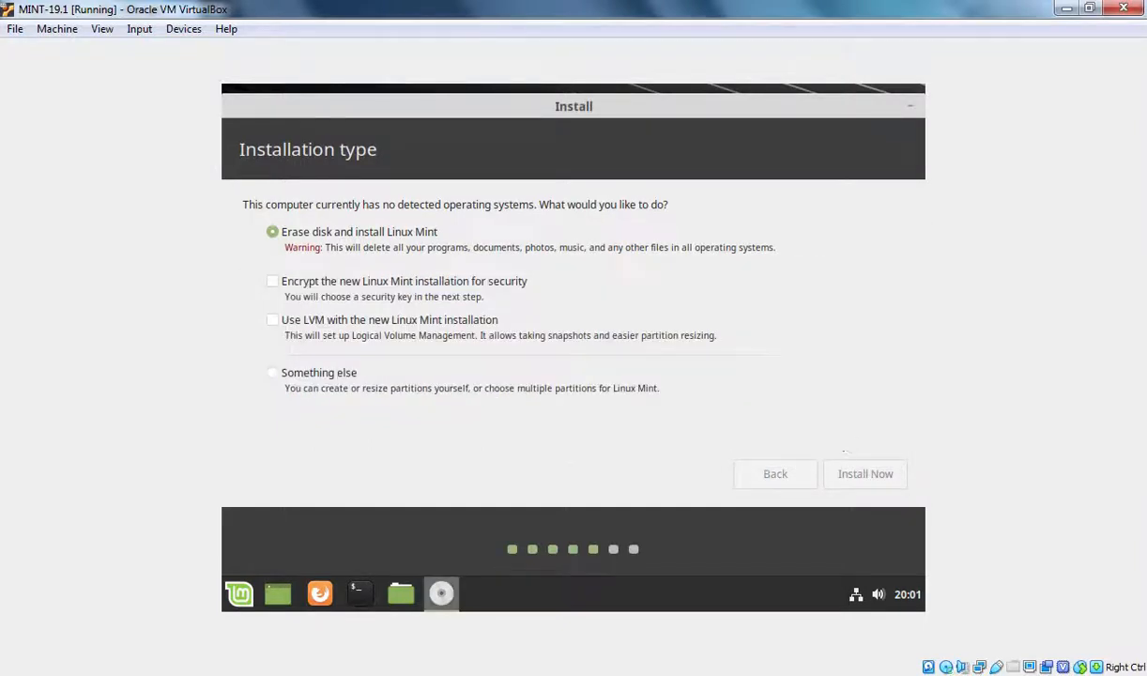
pyautogui.click(864, 473)
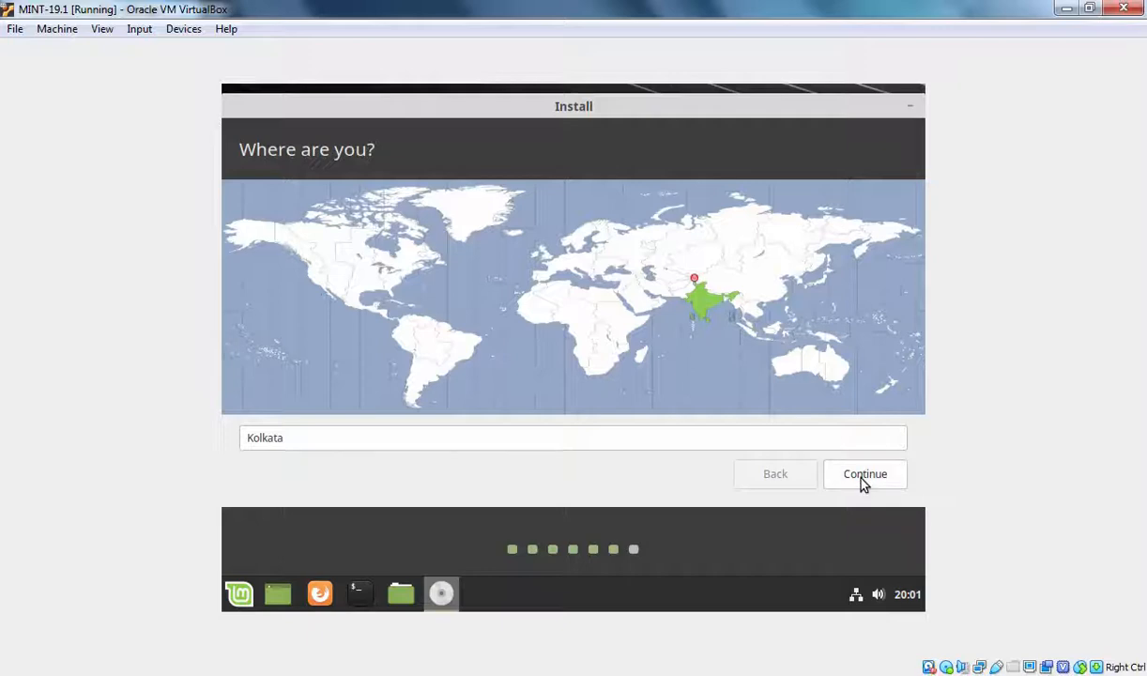
# Accept the Kolkata timezone, enter the MustBeNoob account details and begin installing.
pyautogui.click(864, 473)
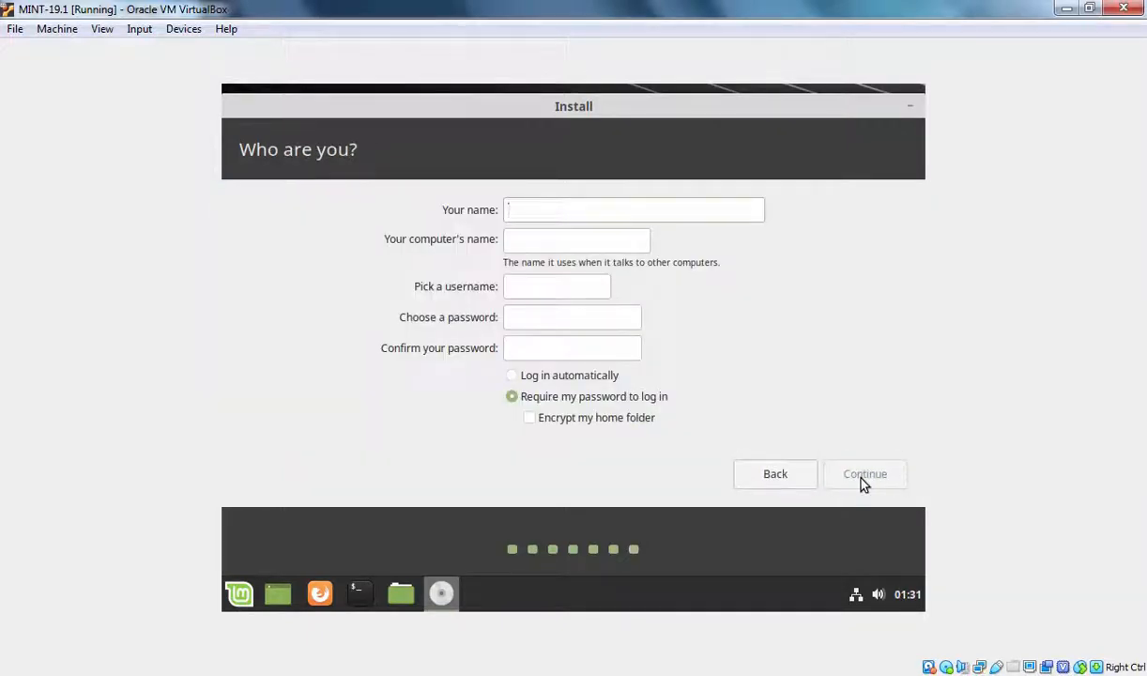
pyautogui.click(633, 210)
pyautogui.write('MustBeNoob')
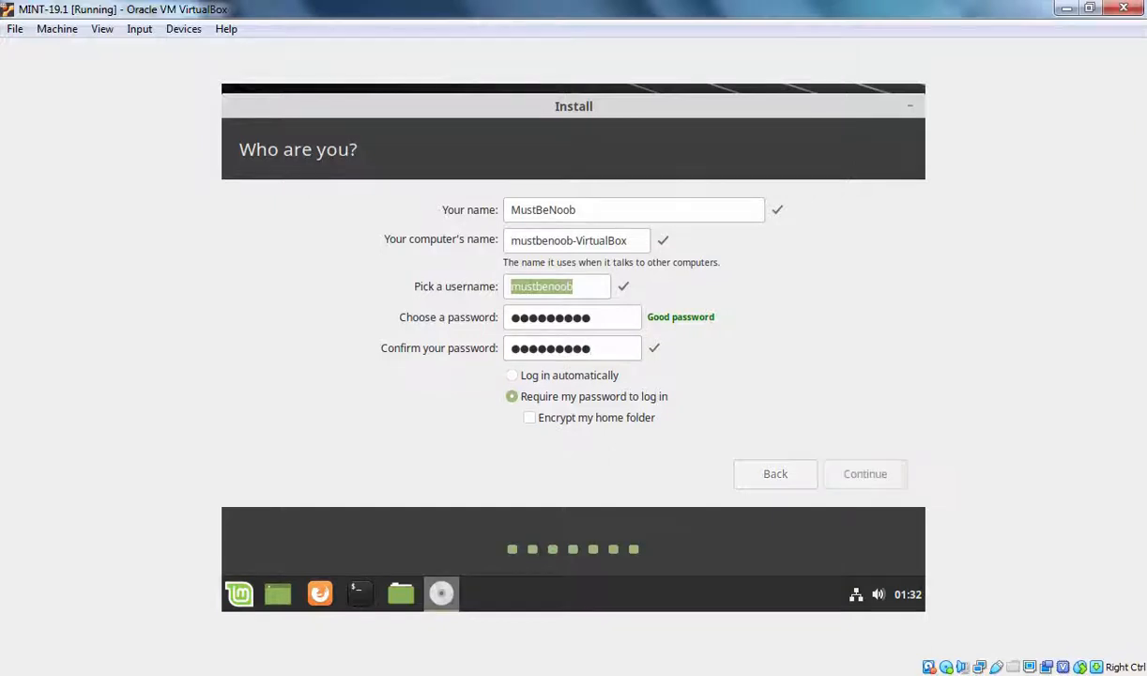
pyautogui.click(864, 473)
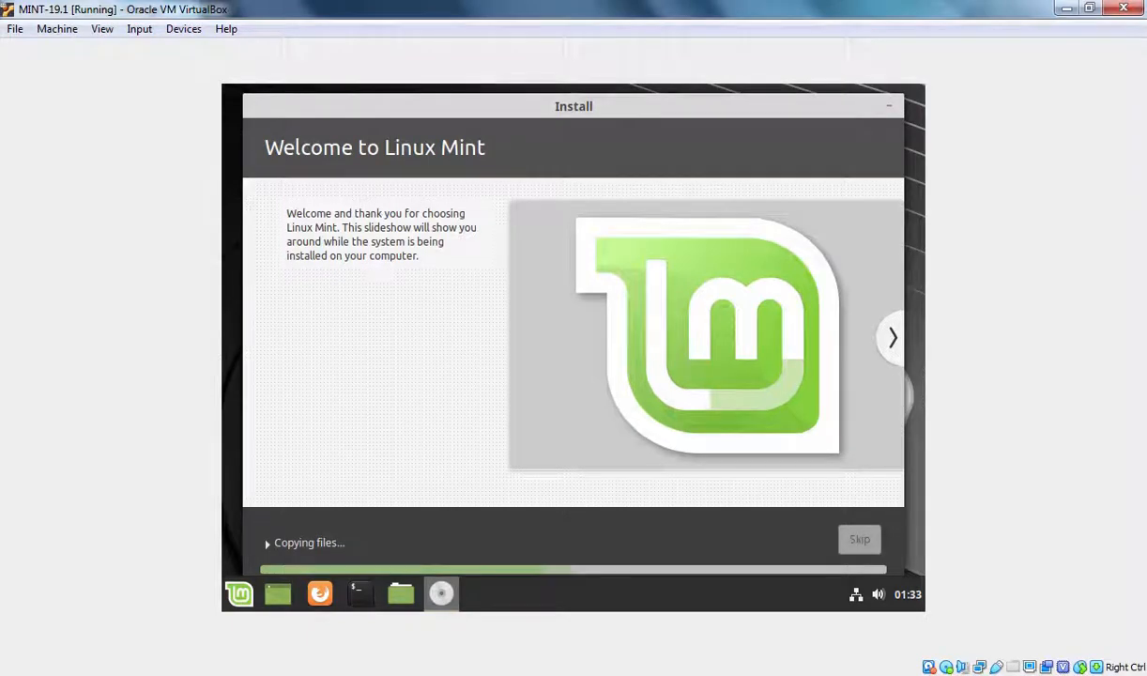
# Browse the installer slideshow until the Installation Complete dialog appears.
pyautogui.click(890, 338)
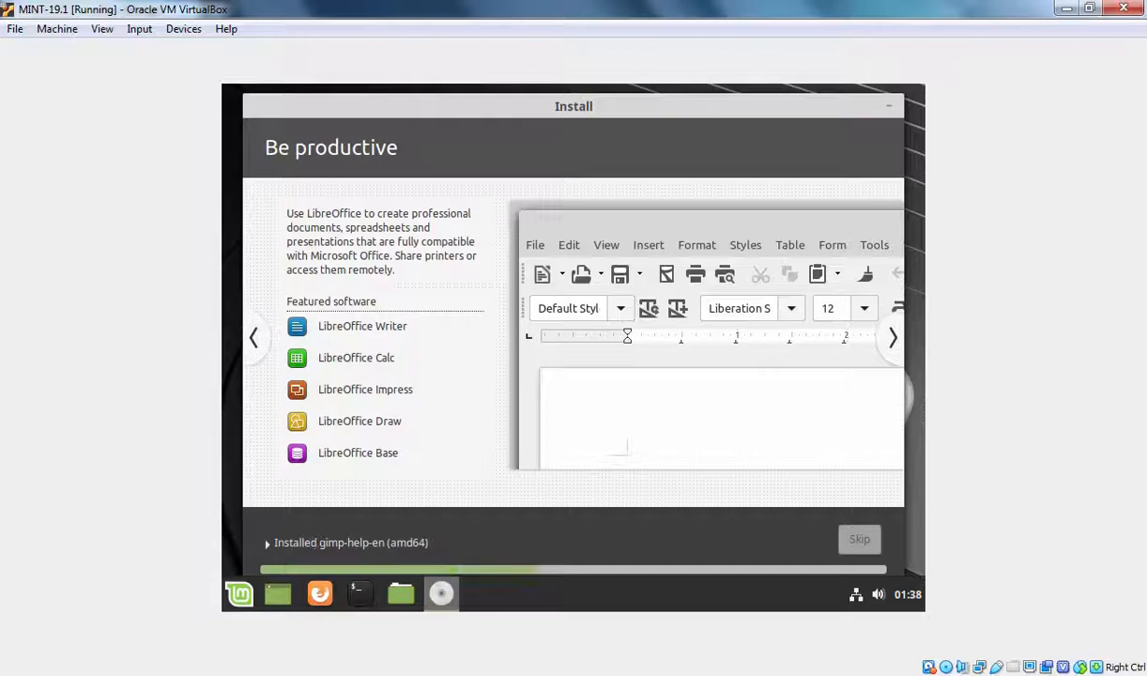
pyautogui.click(890, 338)
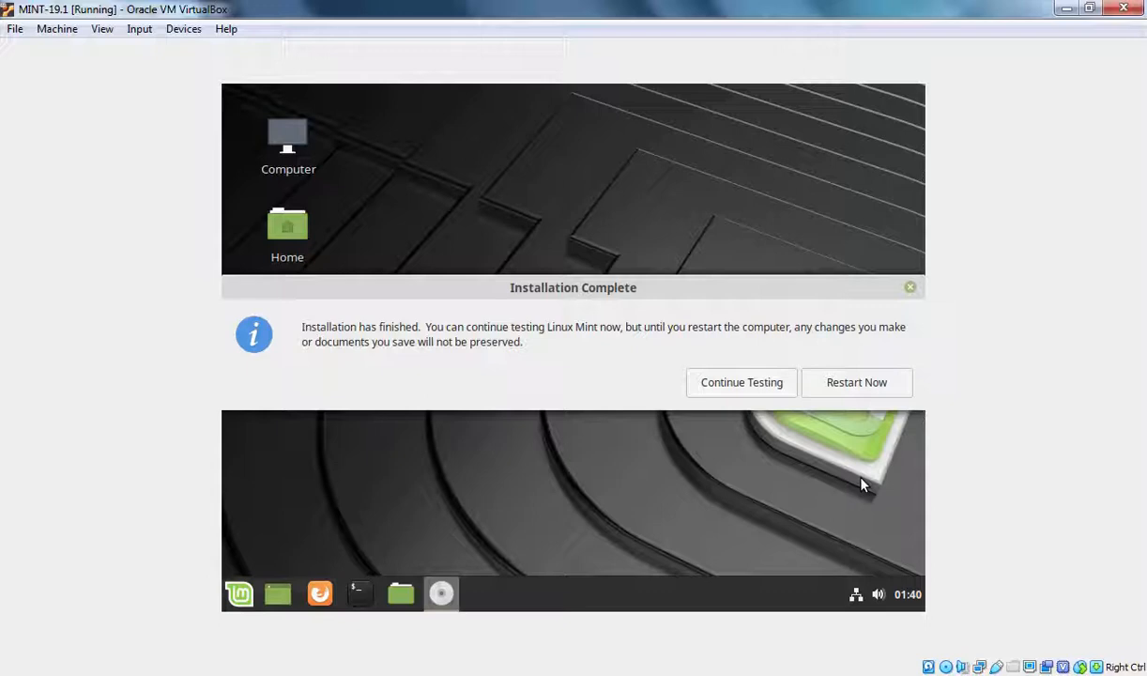
pyautogui.moveTo(854, 389)
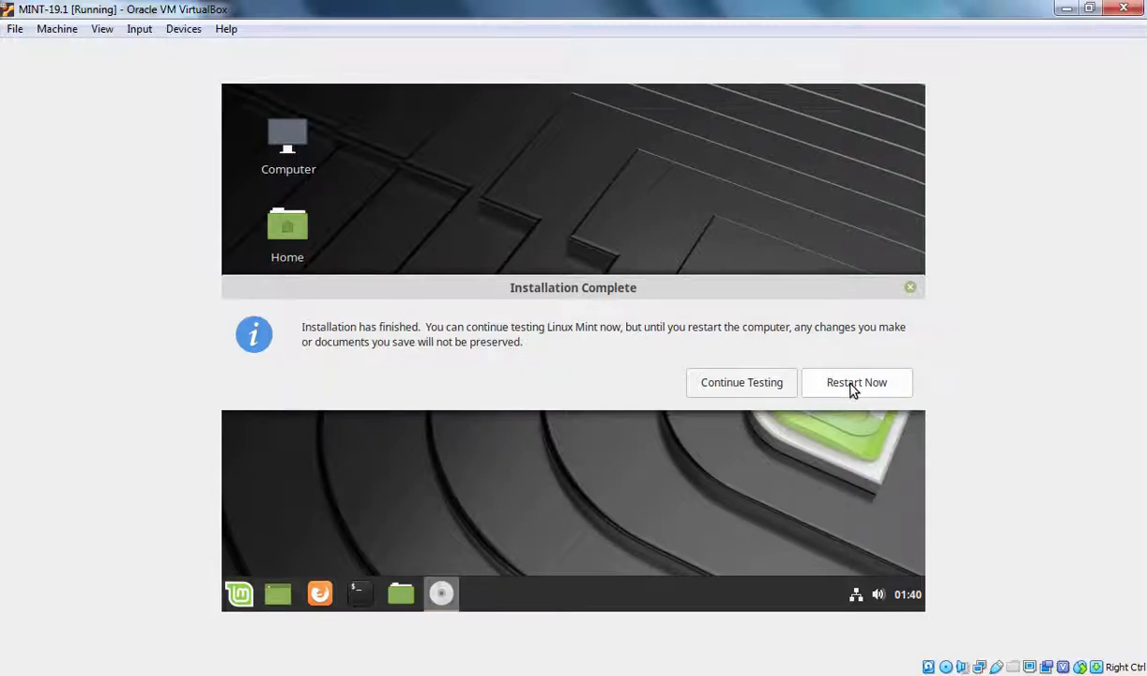
# Restart into the installed Linux Mint and log in as MustBeNoob with the password.
pyautogui.click(856, 383)
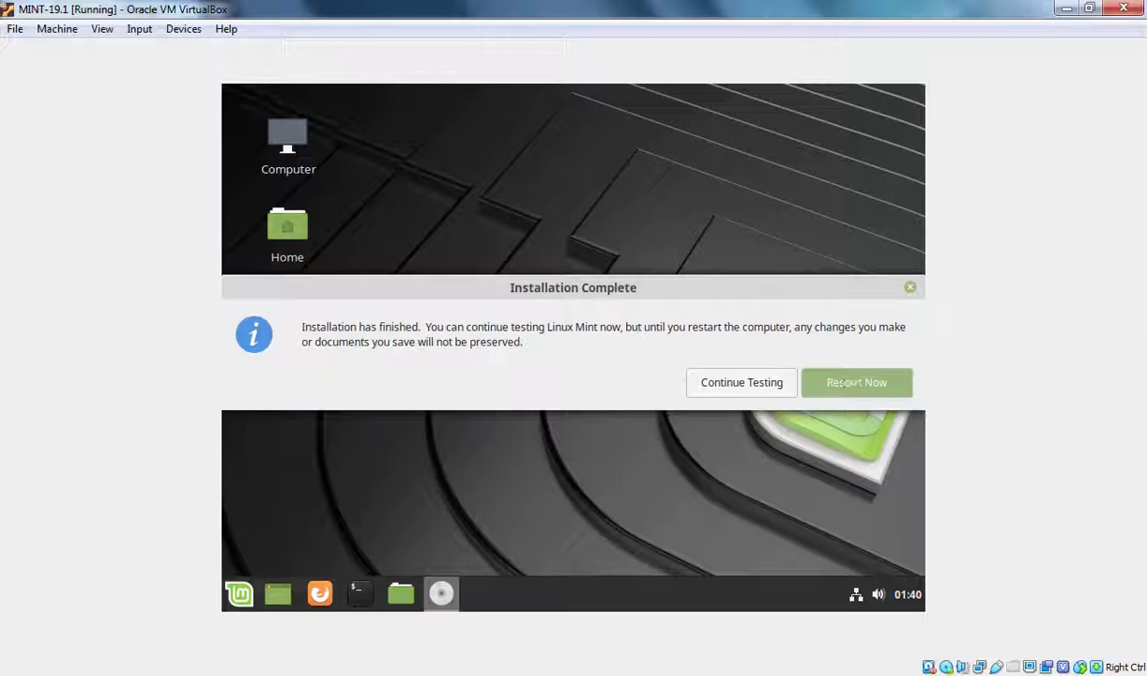
pyautogui.click(856, 383)
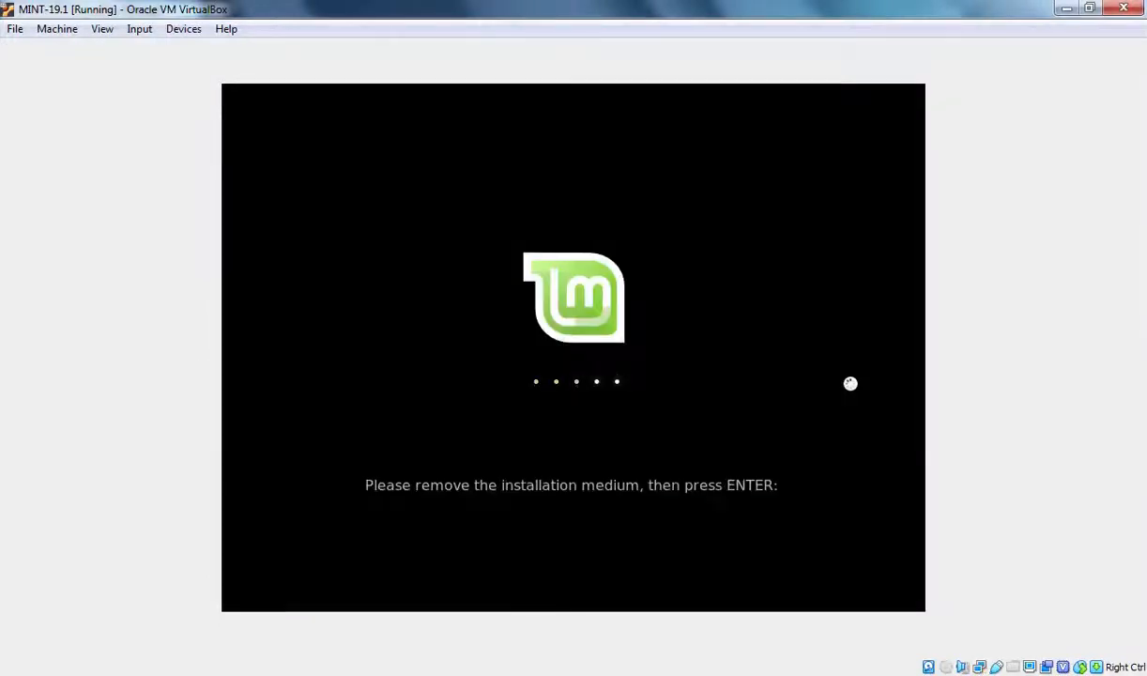
pyautogui.press('Return')
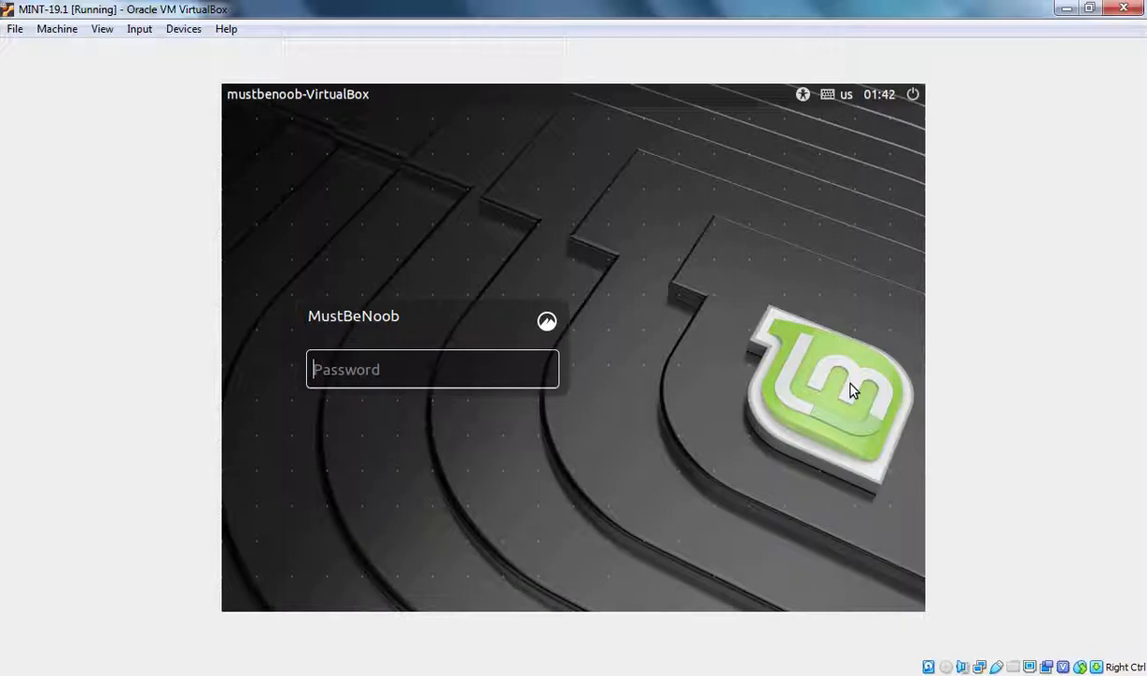
pyautogui.write('•••••')
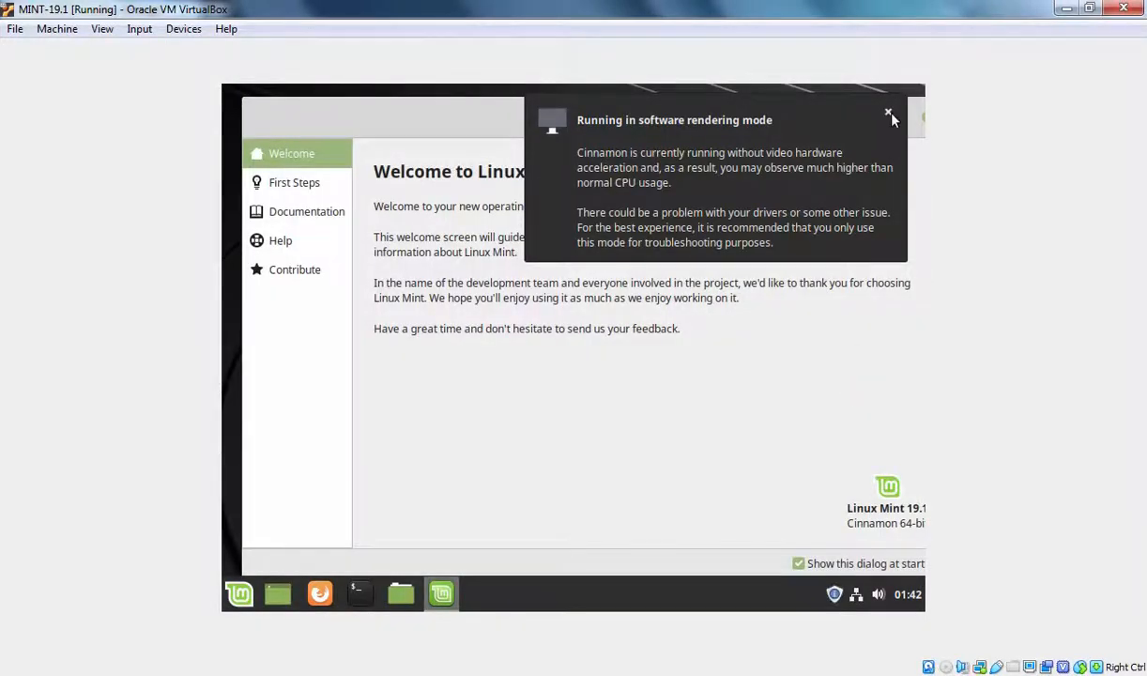
# Dismiss the software rendering notice, untick 'Show this dialog at startup', close Welcome and launch a terminal.
pyautogui.click(888, 113)
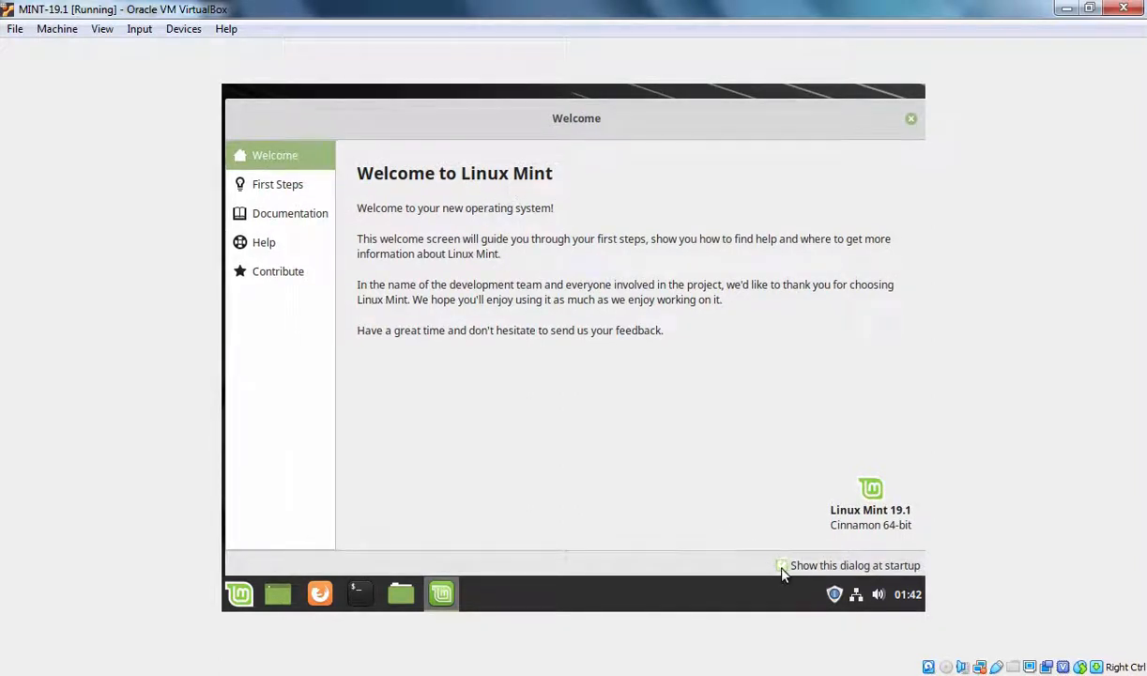
pyautogui.click(781, 565)
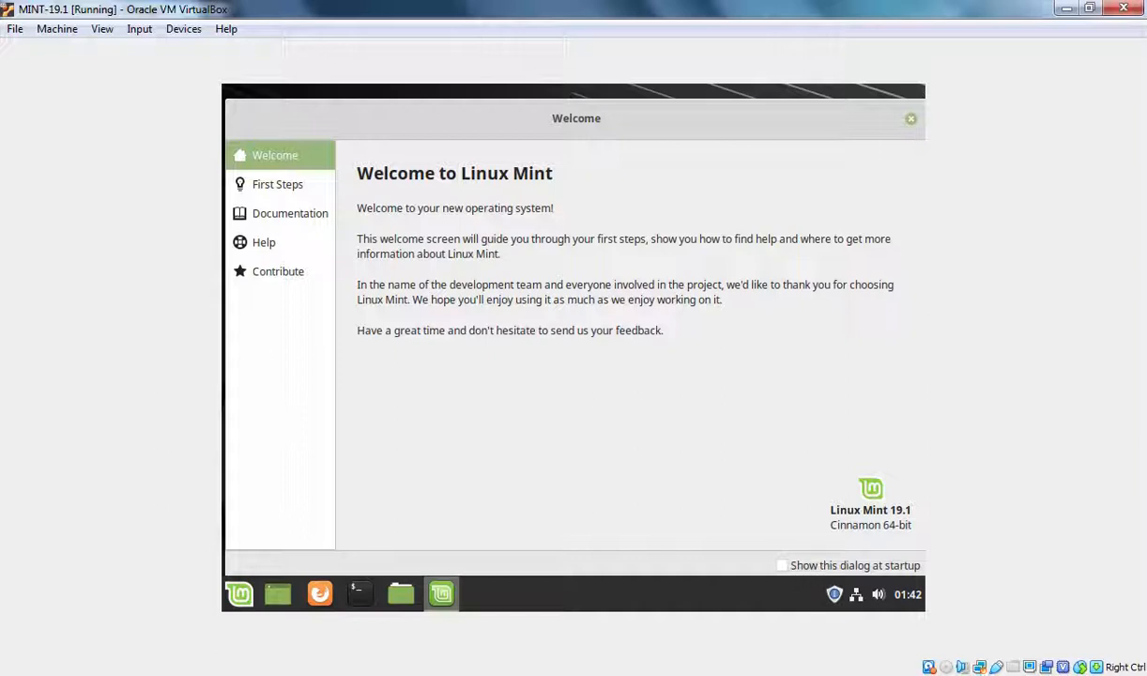
pyautogui.click(909, 118)
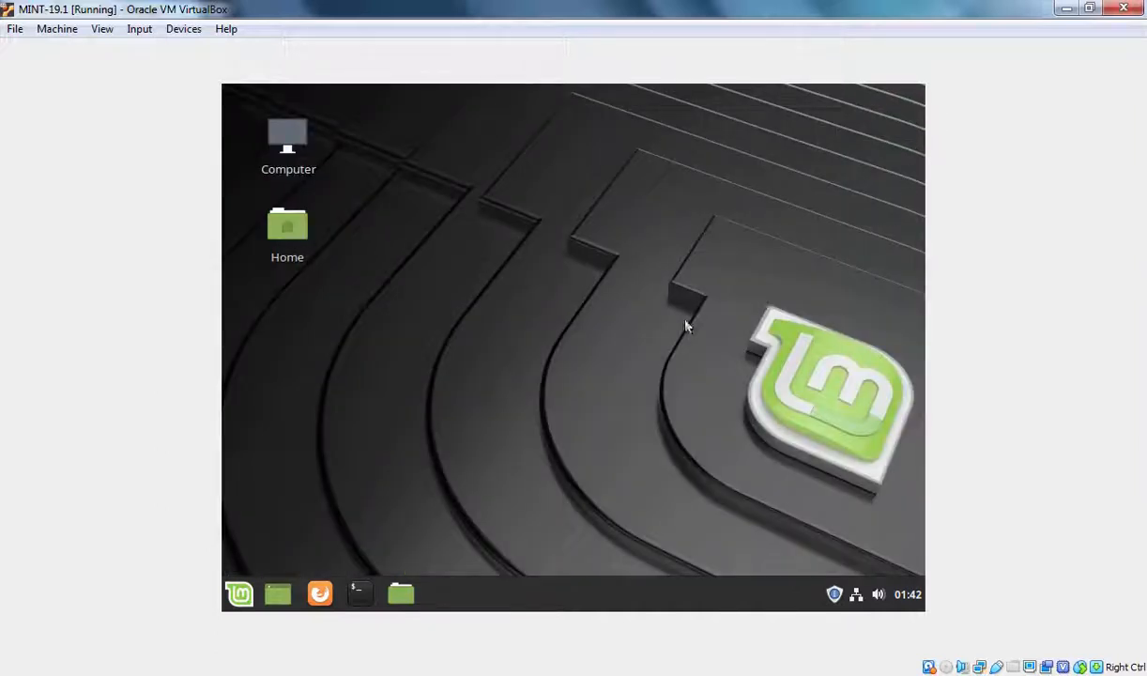
pyautogui.click(238, 593)
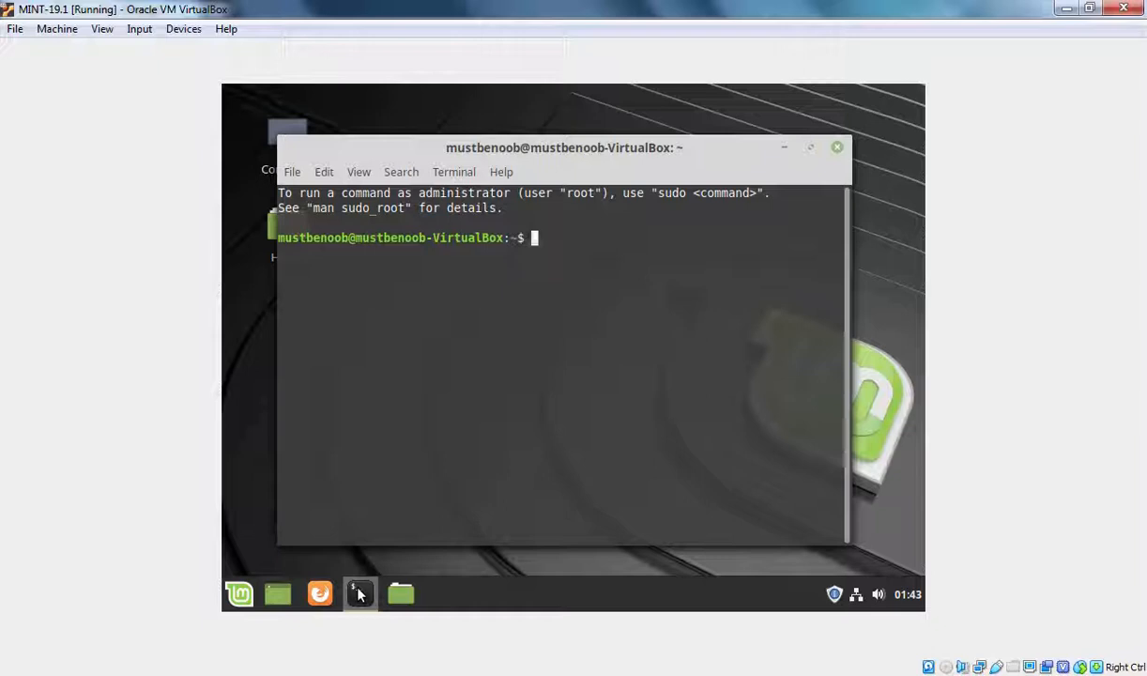
# Run 'sudo apt update' with the administrator password, showing 188 upgradable packages.
pyautogui.write('sudo apt update')
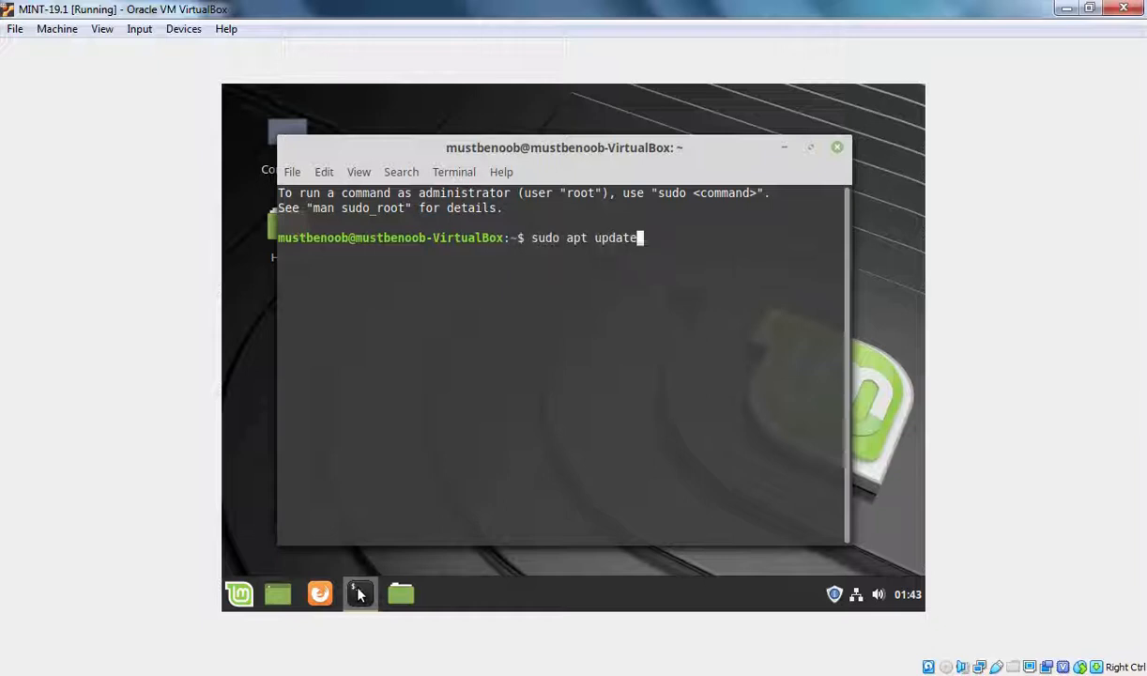
pyautogui.press('Return')
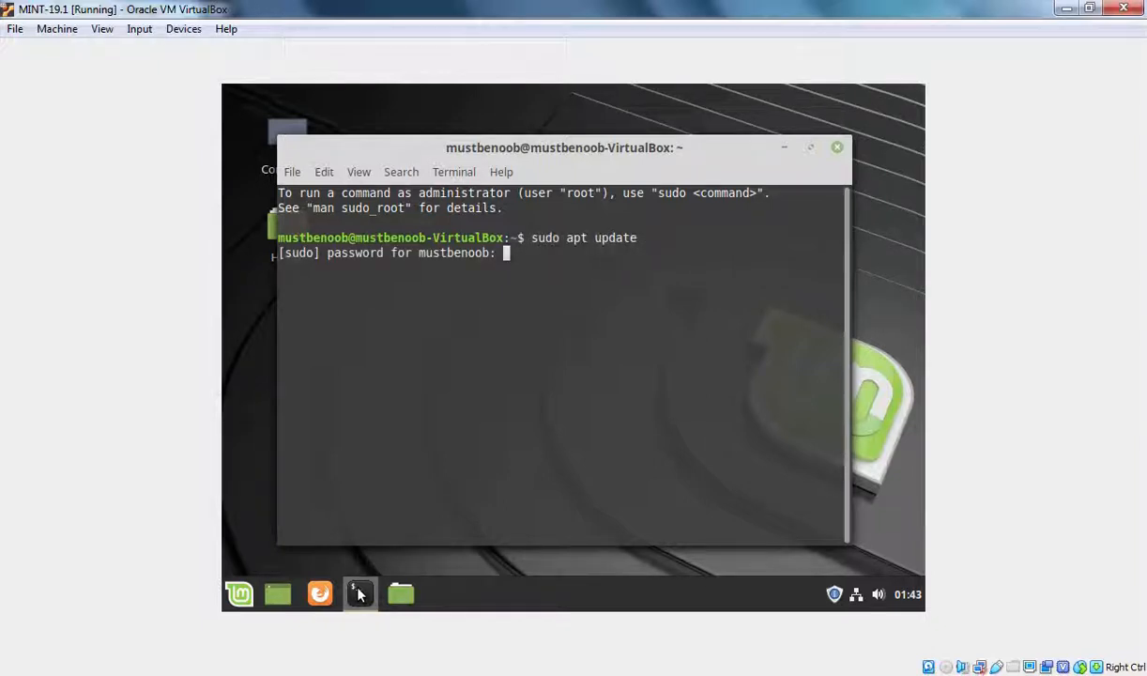
pyautogui.write('*****')
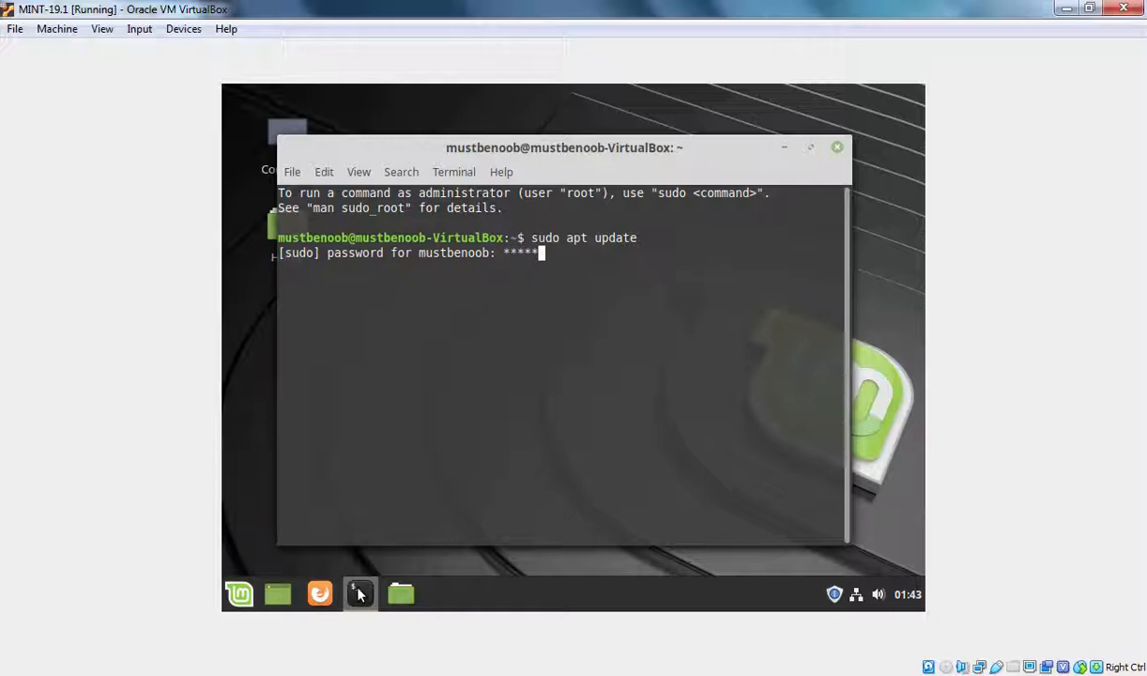
pyautogui.press('Return')
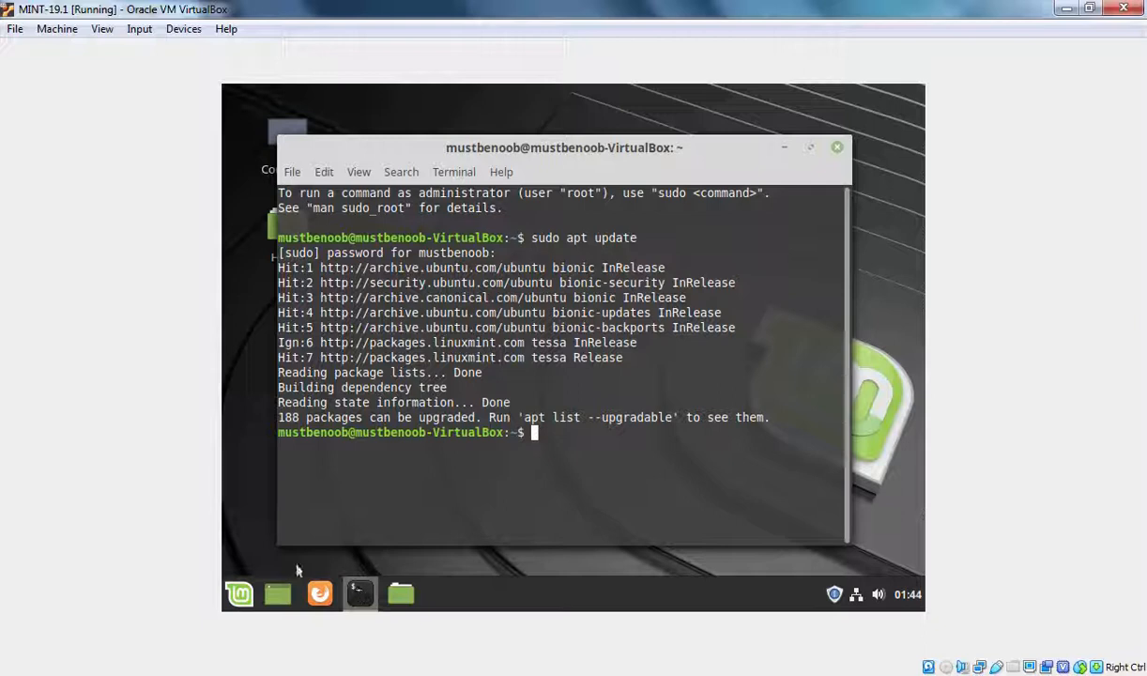
# Select the suggested apt list command text and dismiss the terminal's context menu.
pyautogui.doubleClick(535, 416)
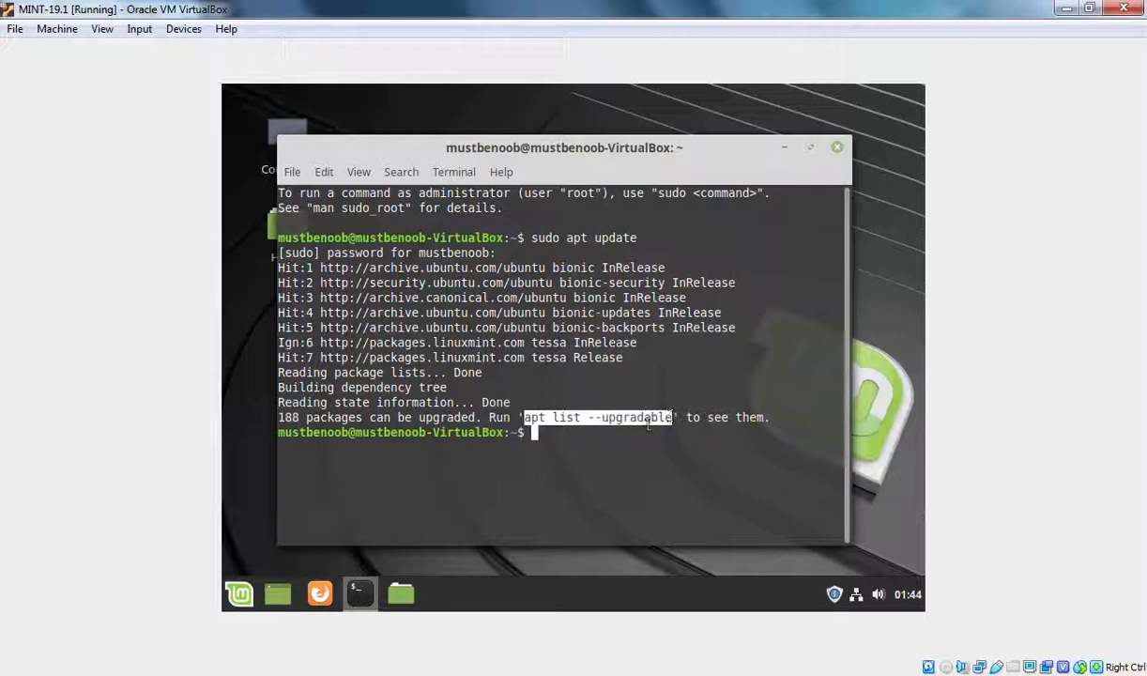
pyautogui.rightClick(573, 447)
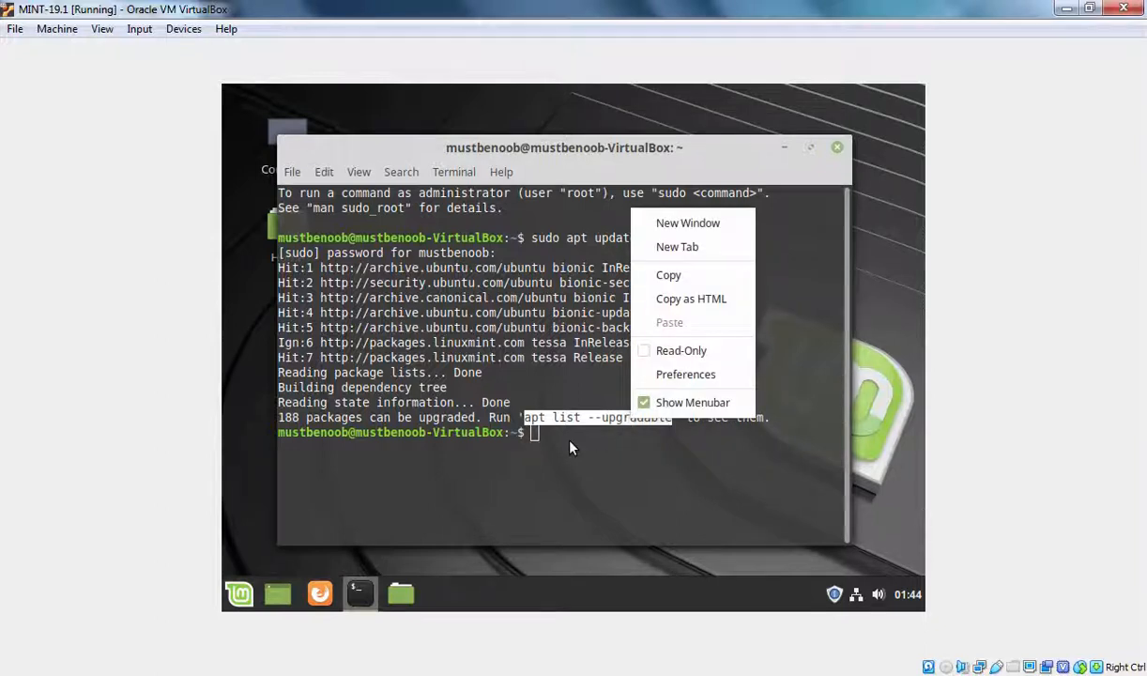
pyautogui.click(570, 441)
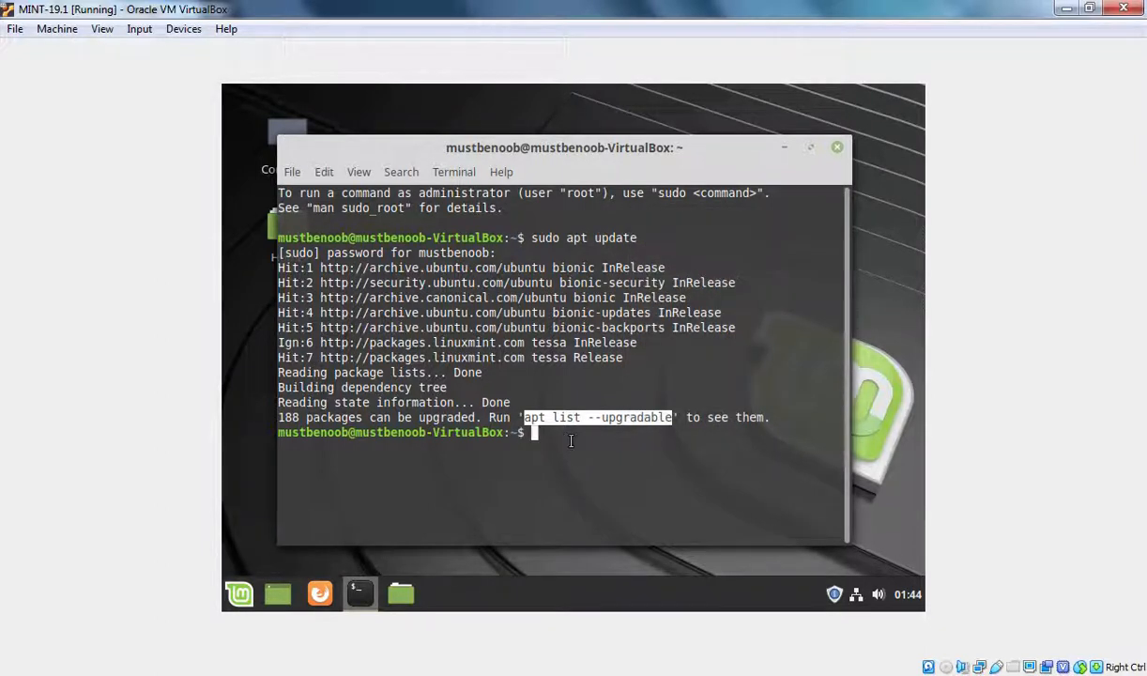
# Run 'sudo apt upgrade' and confirm with Y to install the 188 upgrades.
pyautogui.write('sudo apt up')
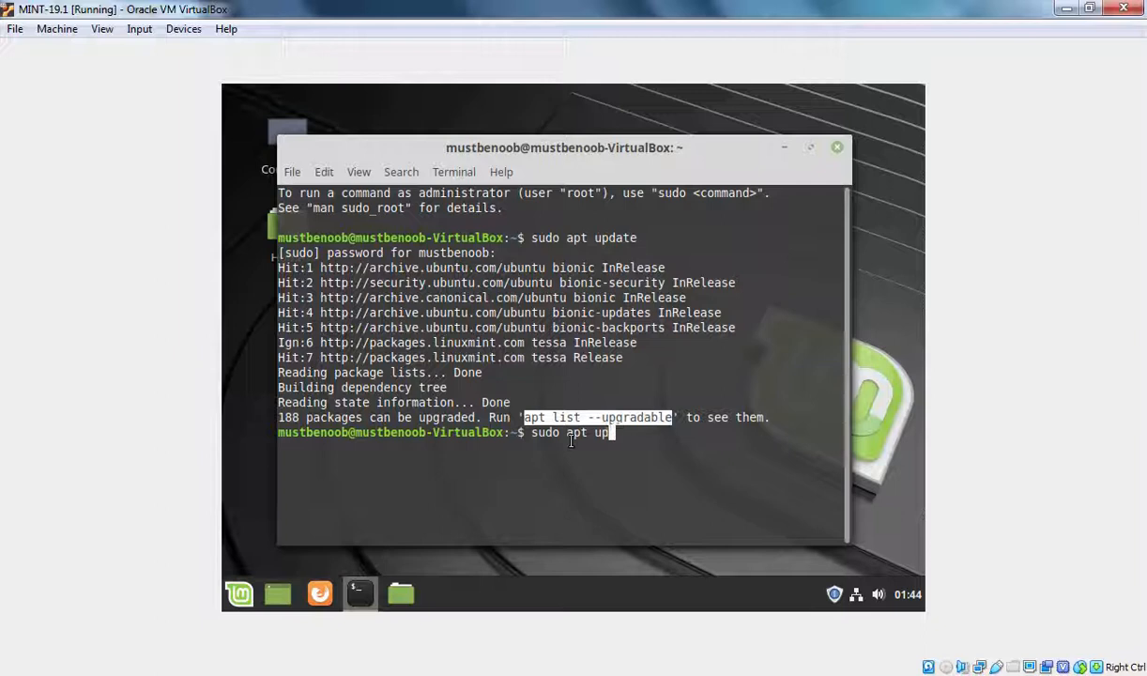
pyautogui.write('grade')
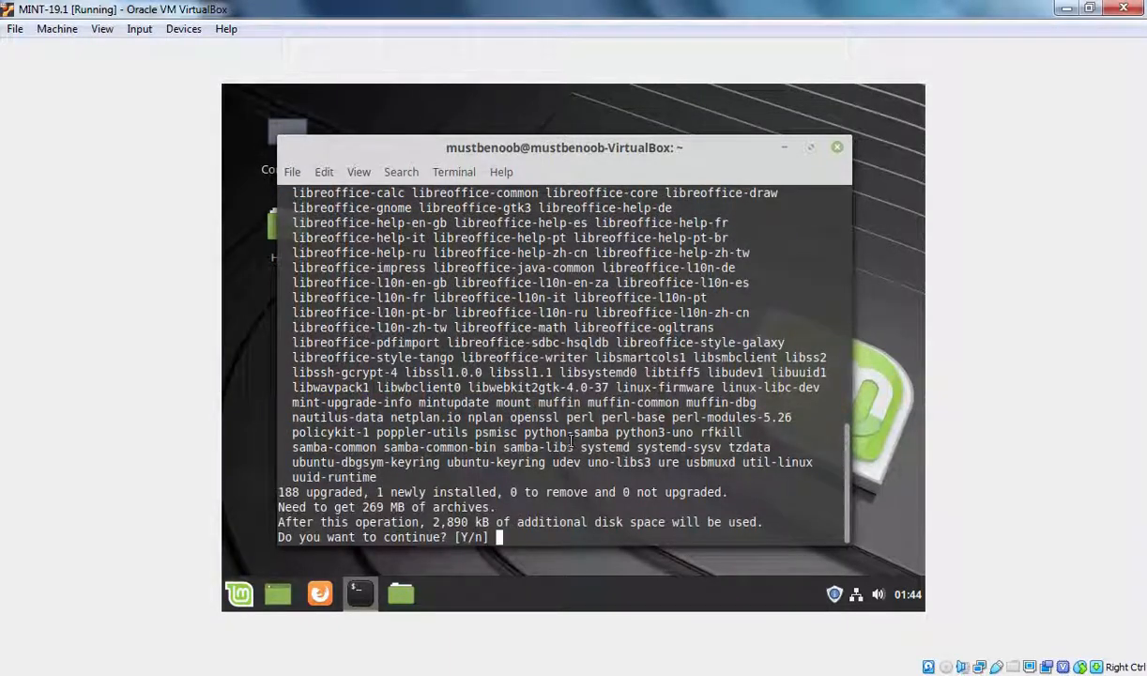
pyautogui.write('Y')
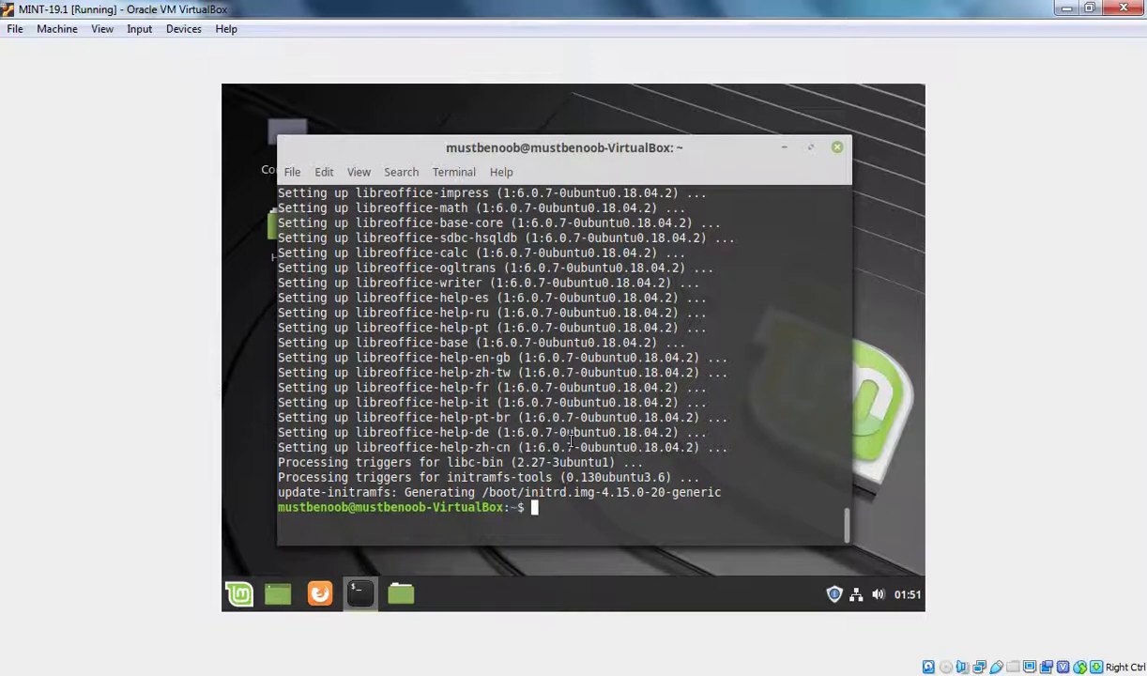
# Run 'sudo apt update' again to refresh the package lists.
pyautogui.write('sudo apt update')
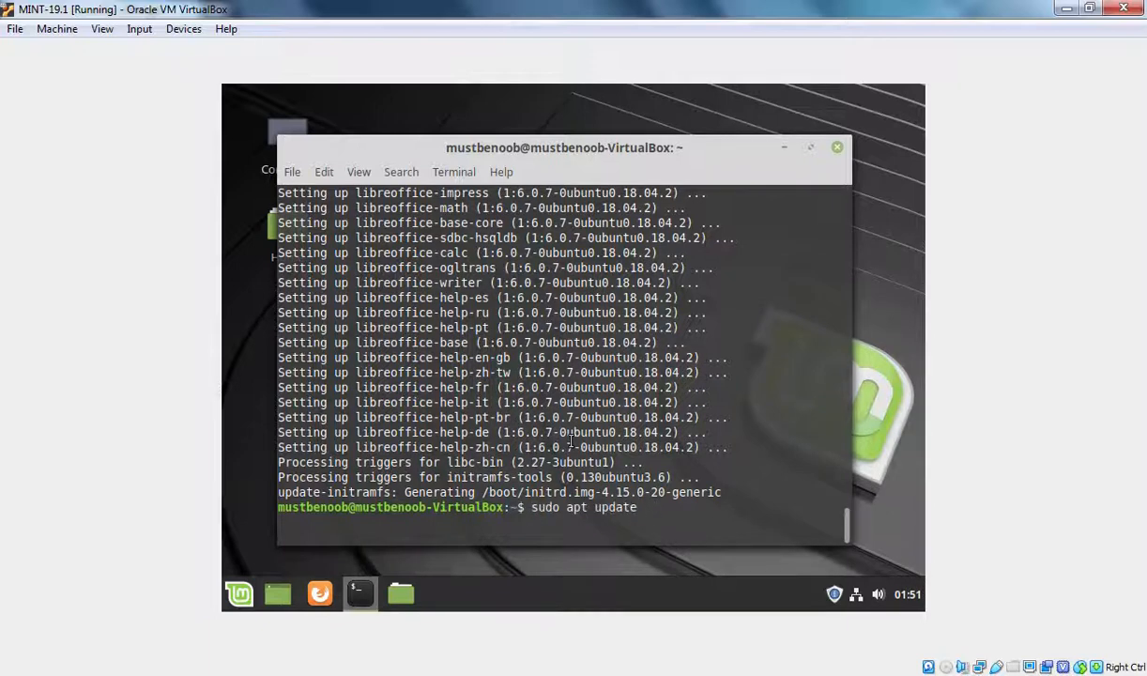
pyautogui.press('Return')
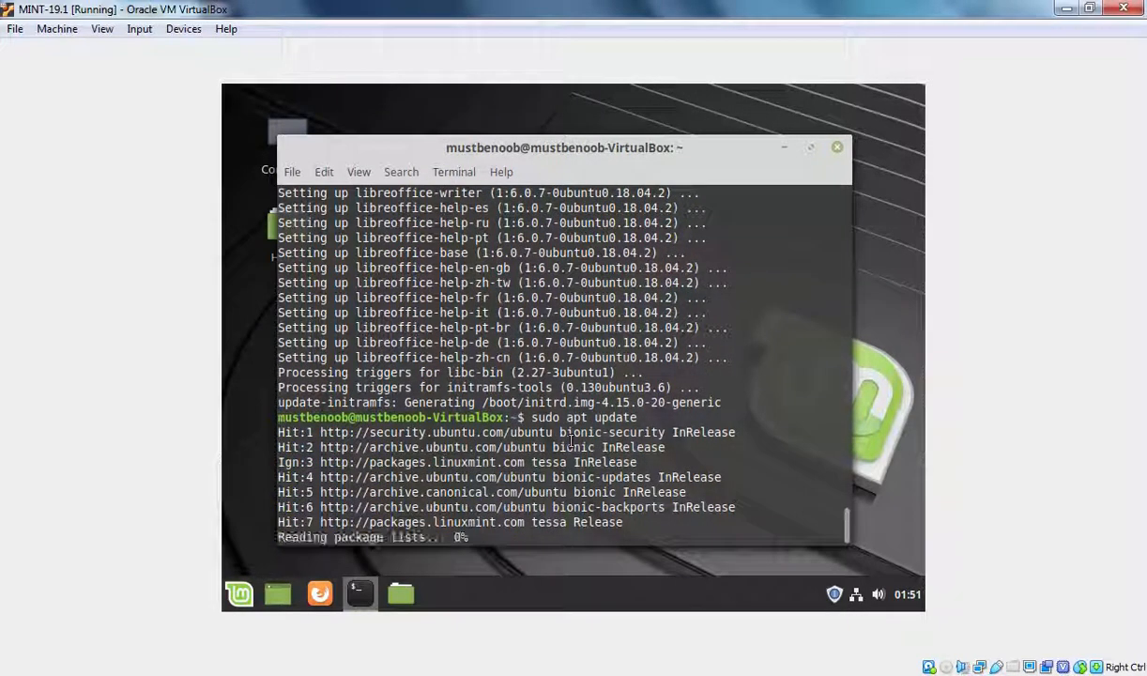